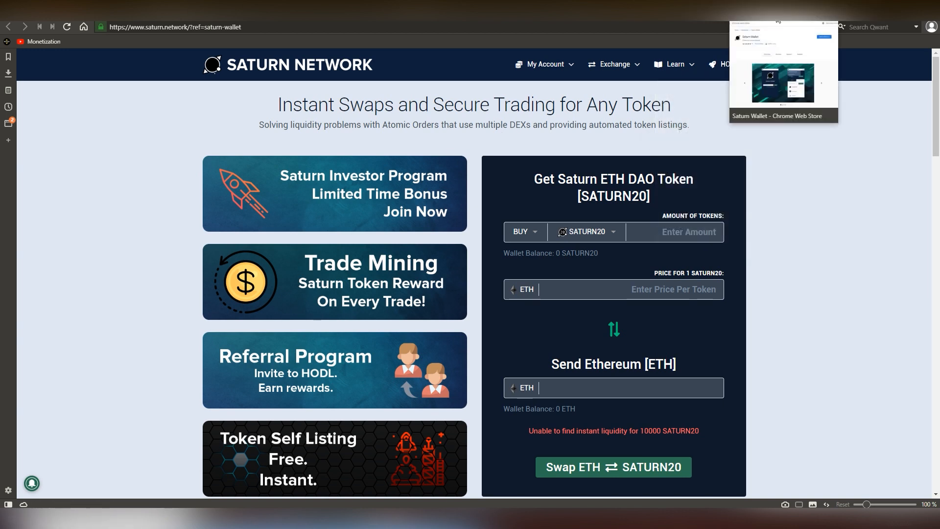
Step: Switch to the Saturn Wallet listing in the Chrome Web Store
click(783, 69)
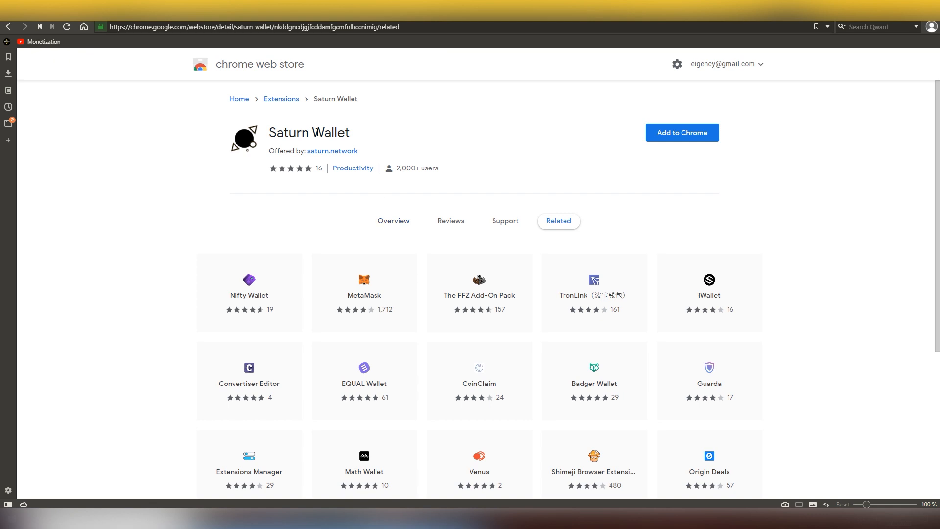
mouse_move(363, 291)
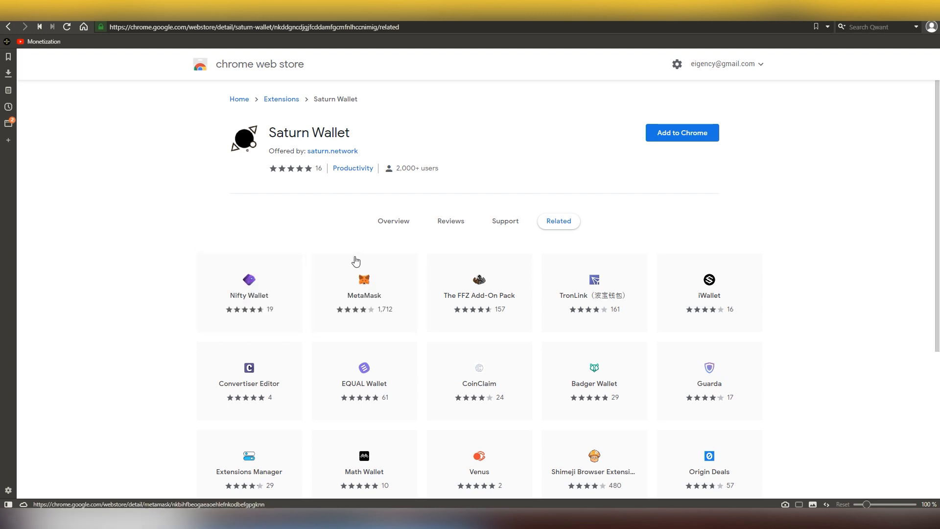
mouse_move(364, 279)
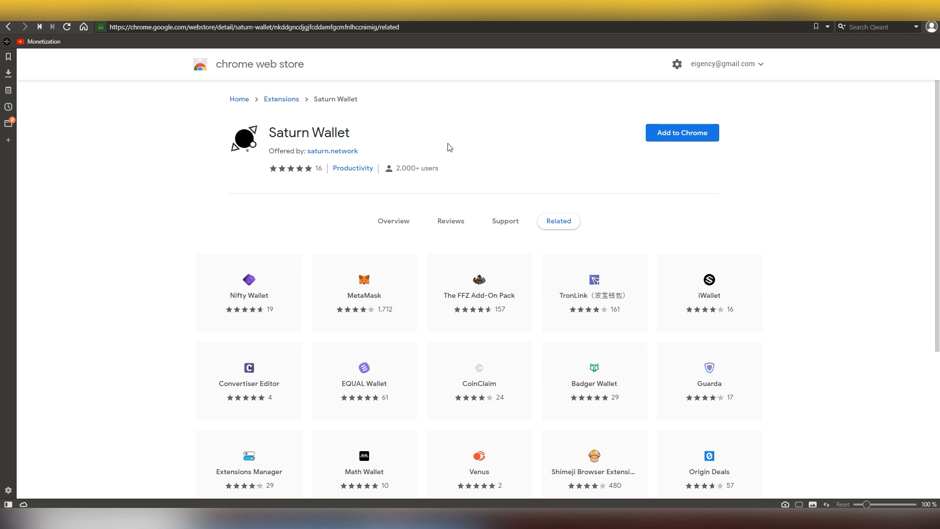
Step: Add the Saturn Wallet extension to Chrome and launch it from its toolbar icon
click(682, 132)
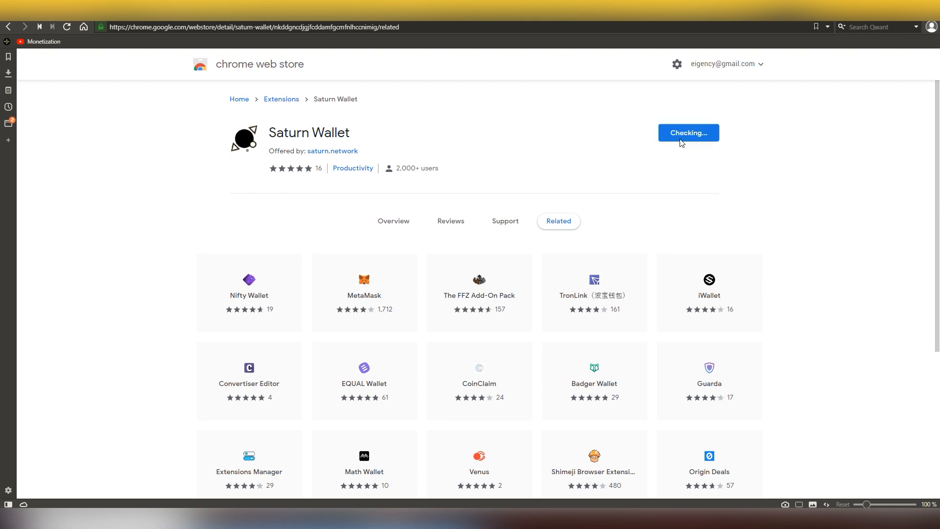
click(688, 132)
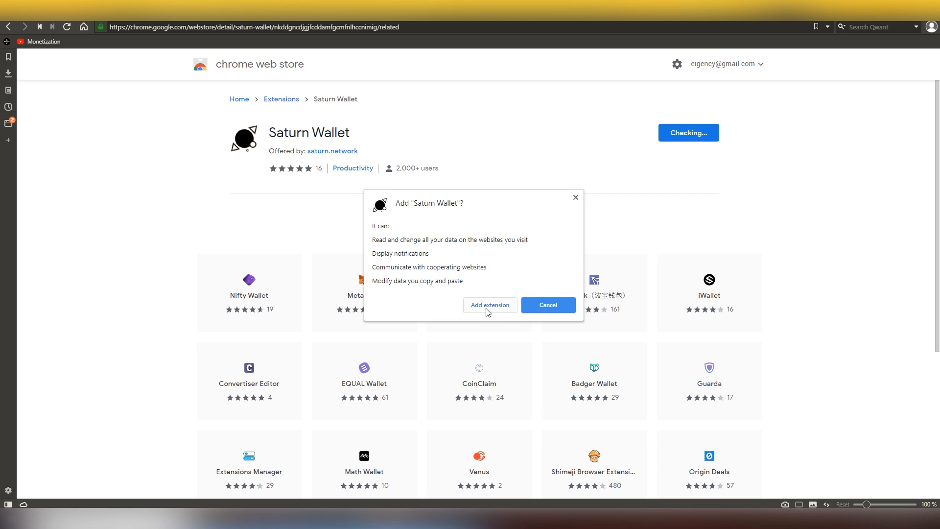
click(547, 306)
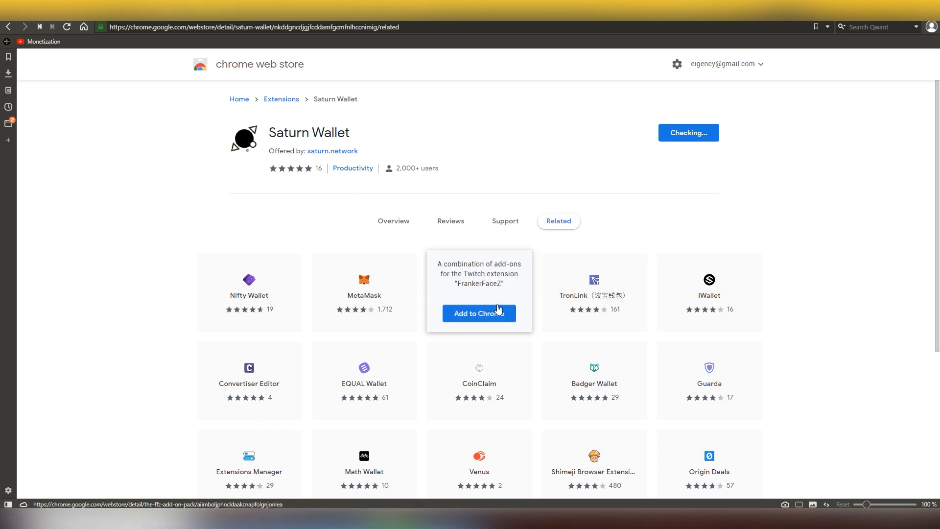
mouse_move(539, 175)
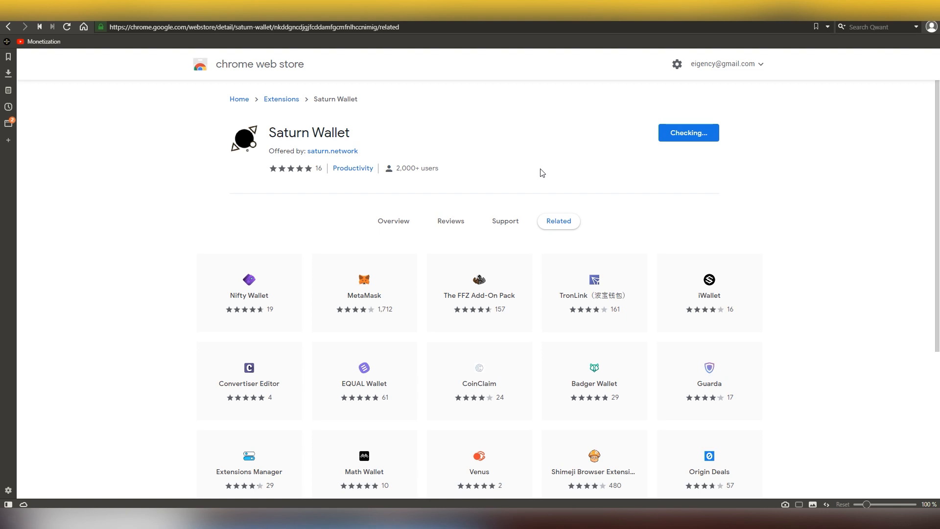
mouse_move(530, 168)
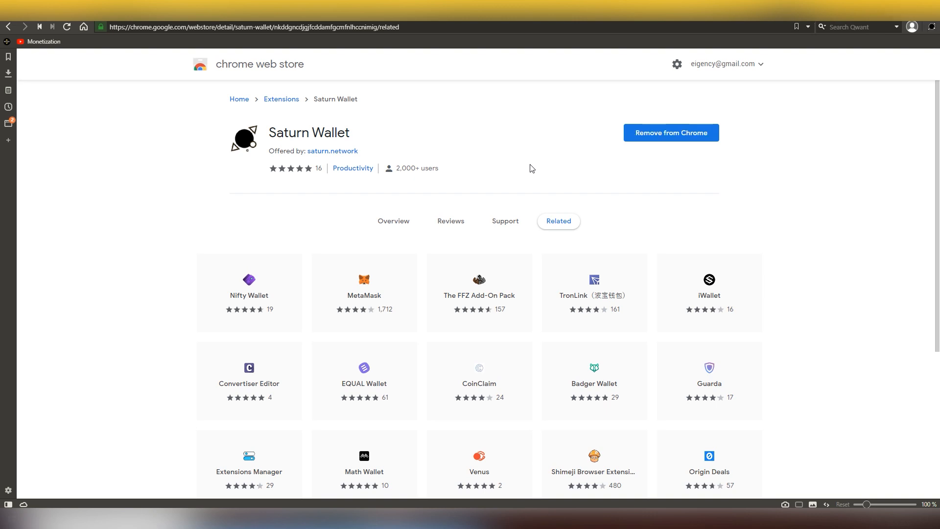
click(332, 151)
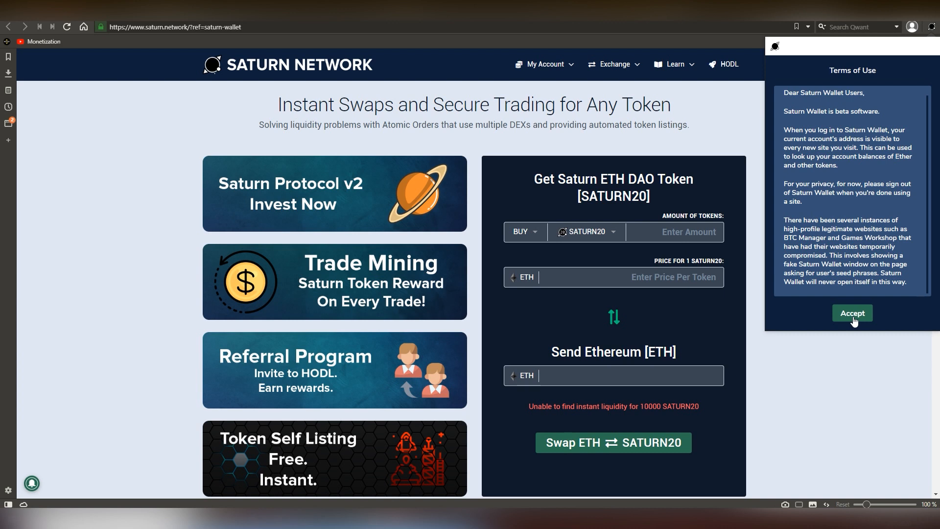
click(851, 312)
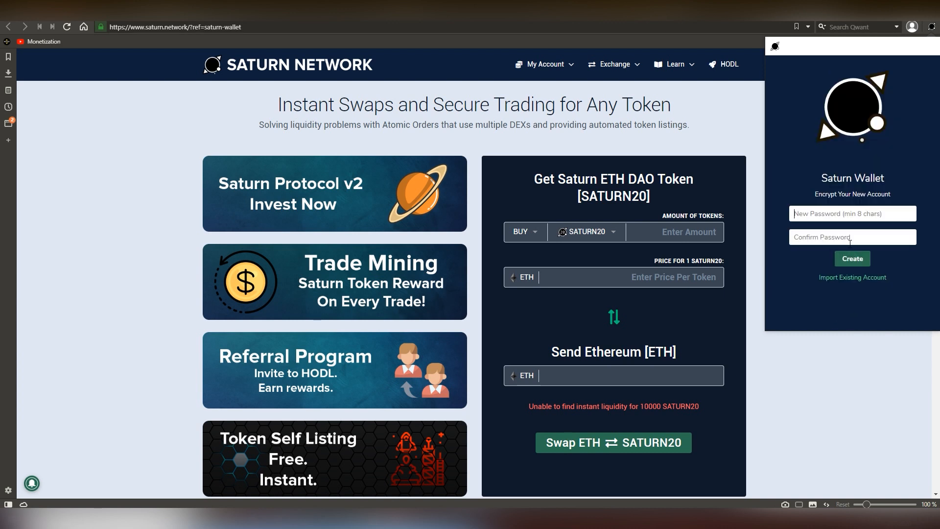
text(password)
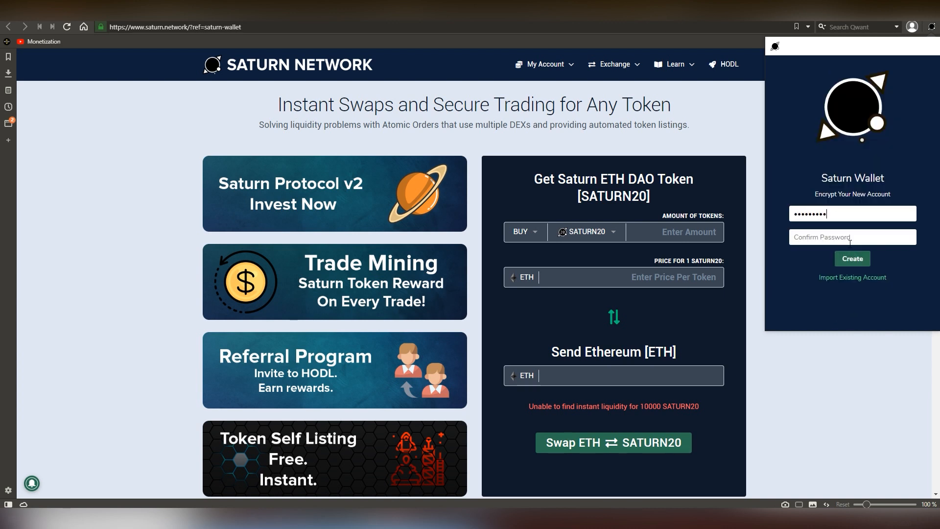
text(••••••••)
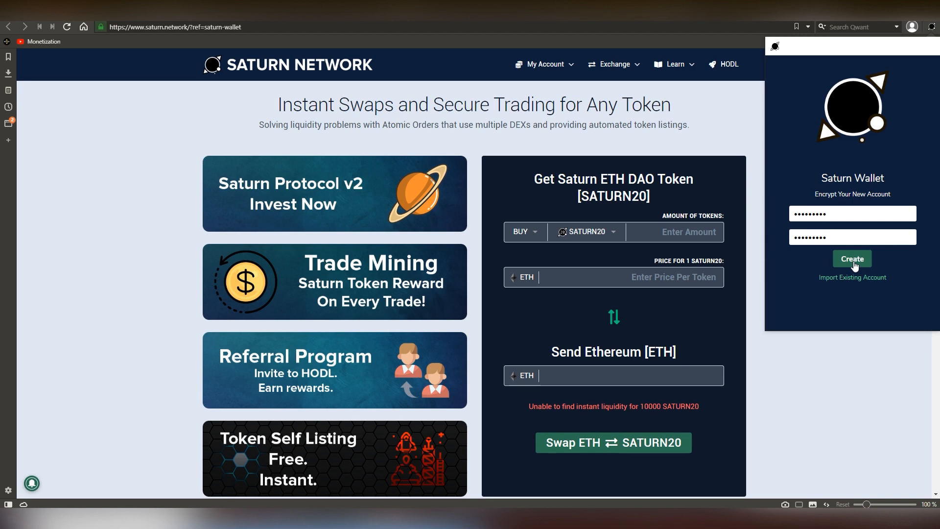
click(852, 258)
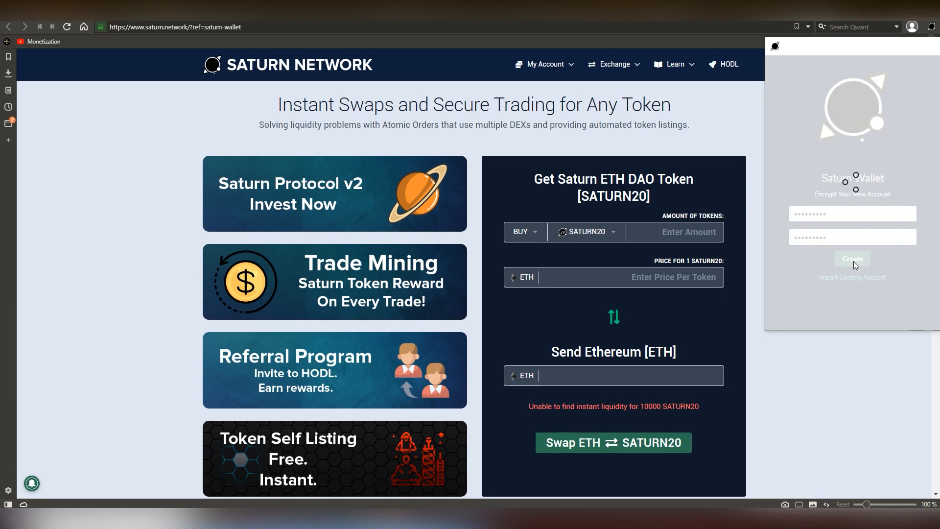
click(851, 259)
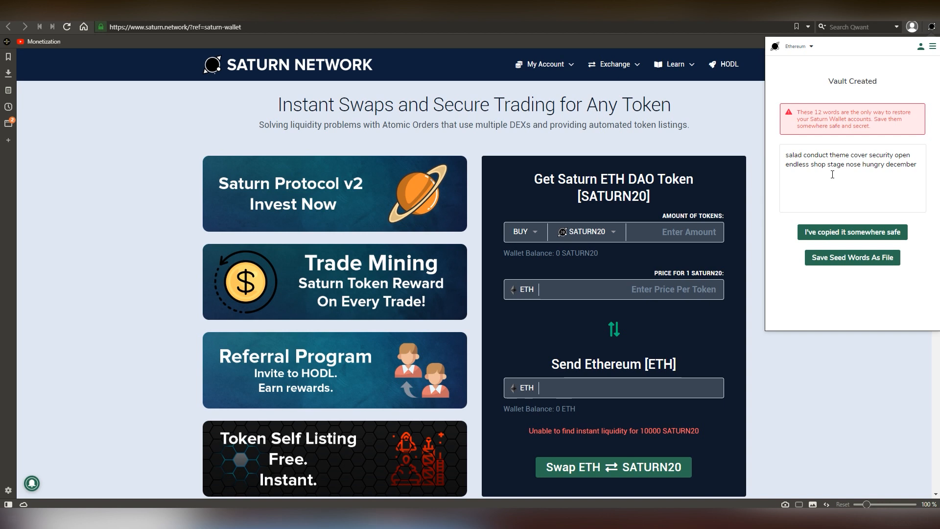
Step: Copy the twelve seed words and confirm they are saved somewhere safe
double_click(845, 160)
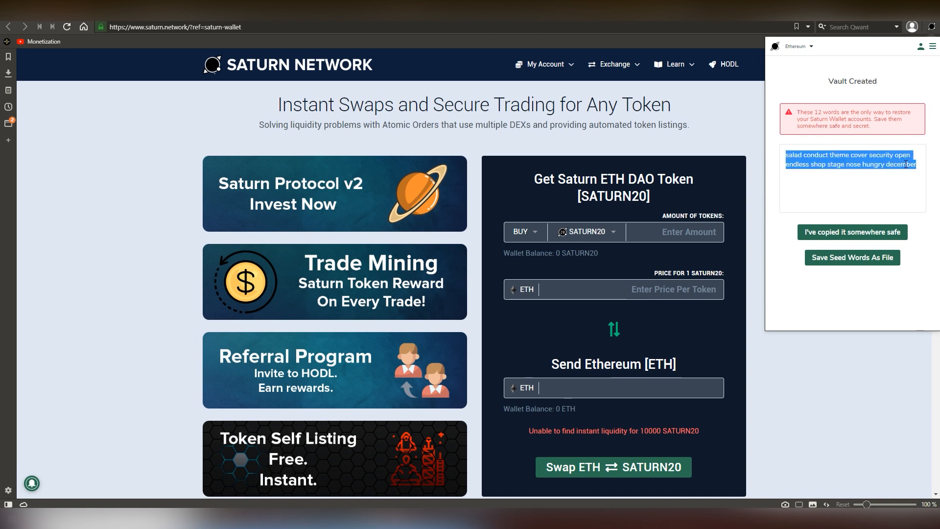
mouse_move(881, 189)
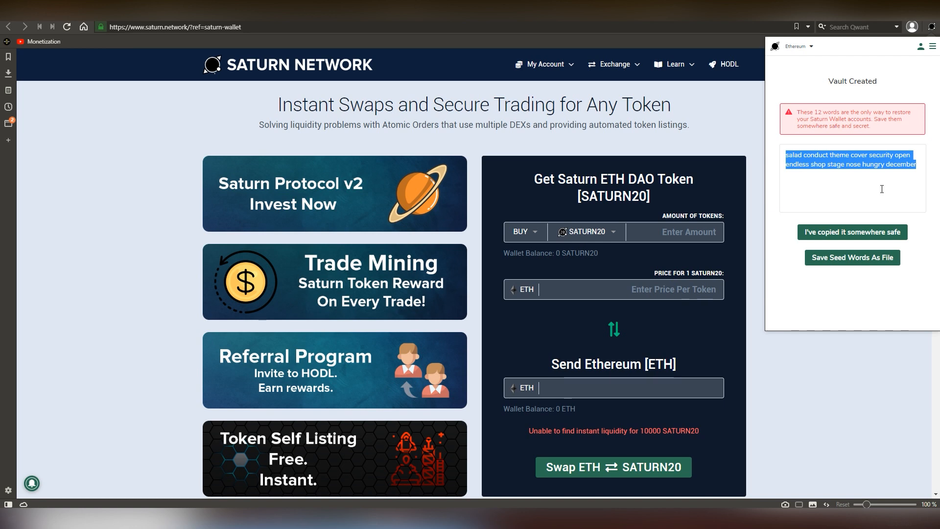
click(851, 232)
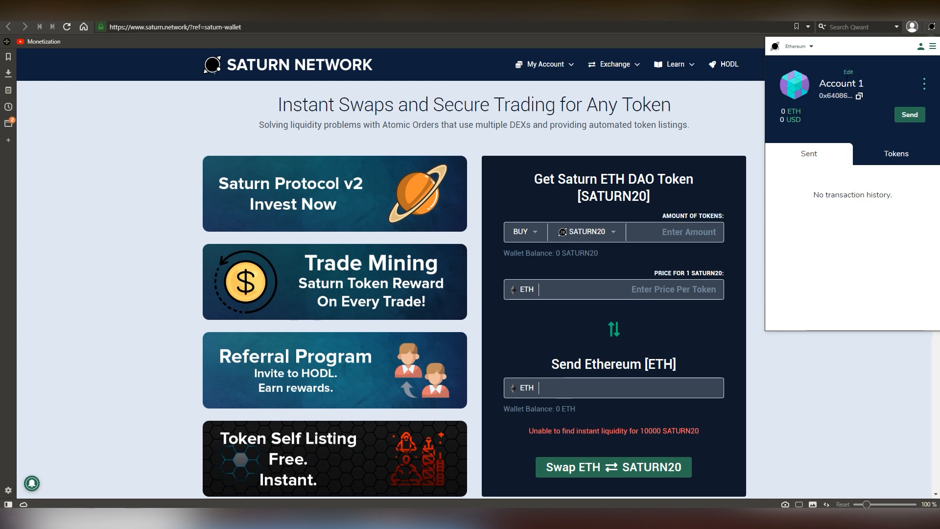
Step: Rename Account 1 to 'Test for vid'
click(847, 71)
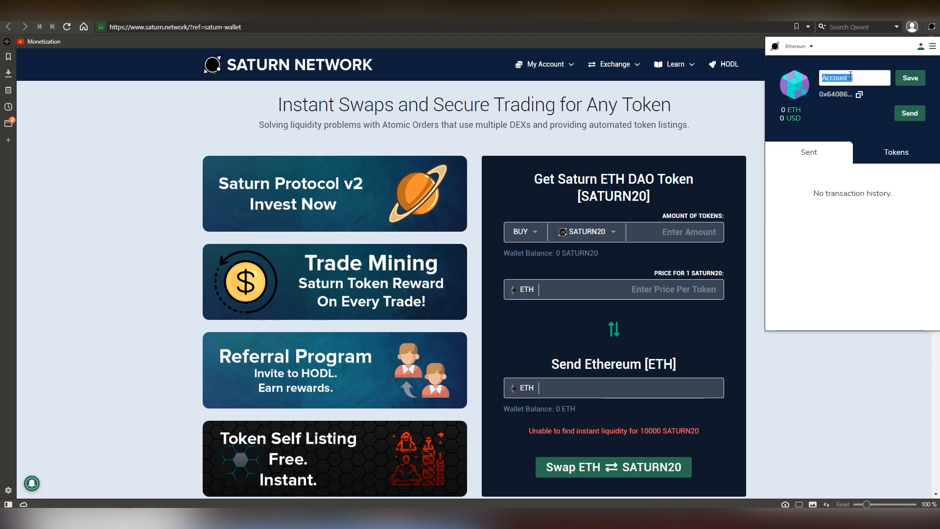
text(Test for)
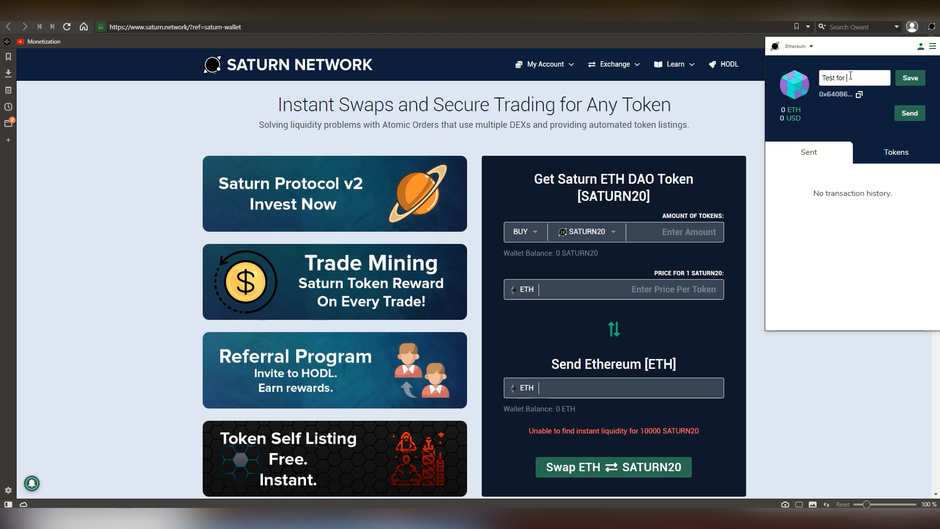
click(909, 79)
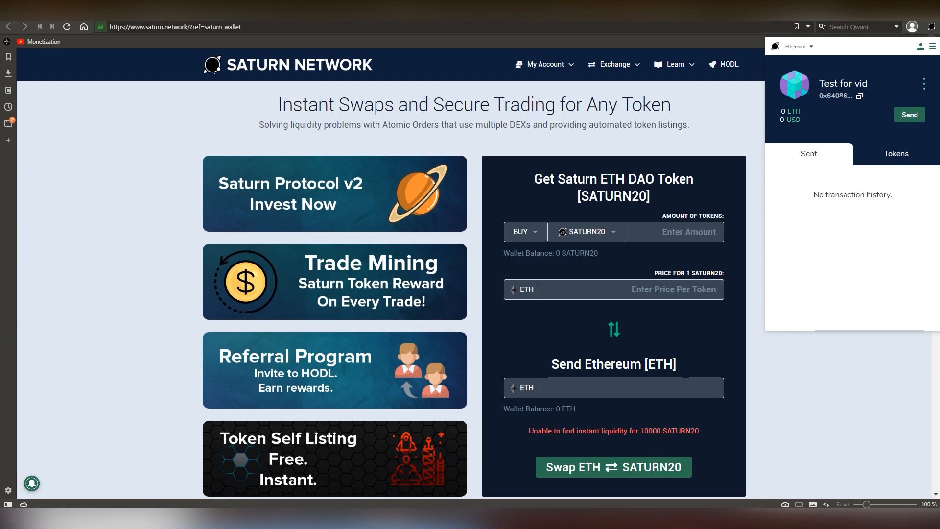
Step: Switch the wallet network to Ethereum Classic
click(797, 46)
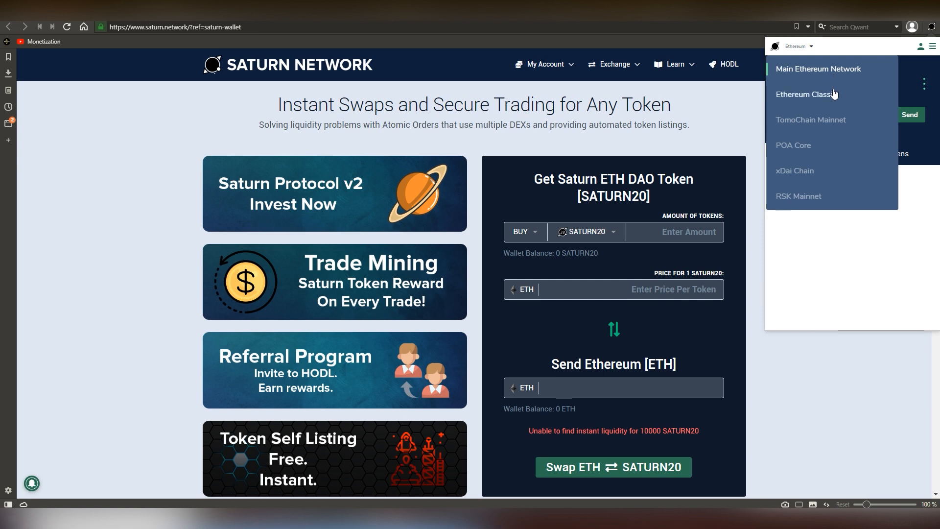
mouse_move(831, 106)
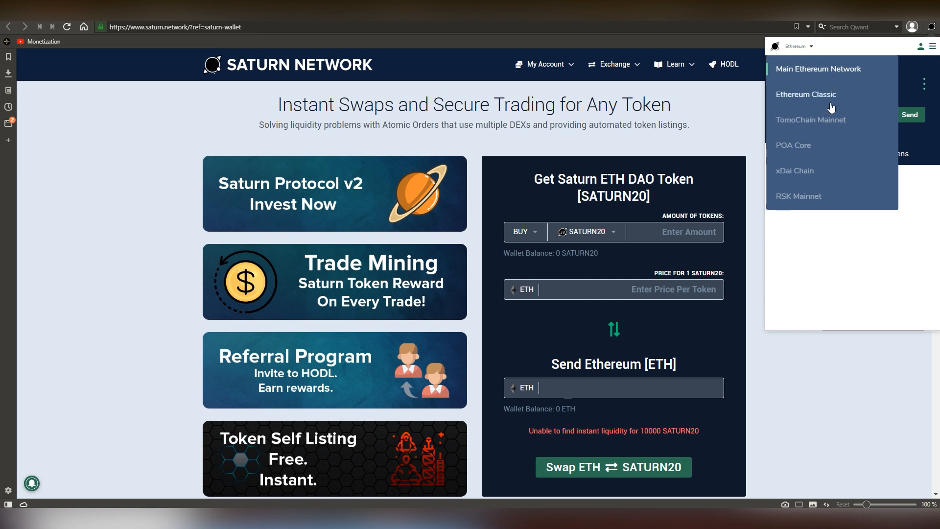
mouse_move(833, 104)
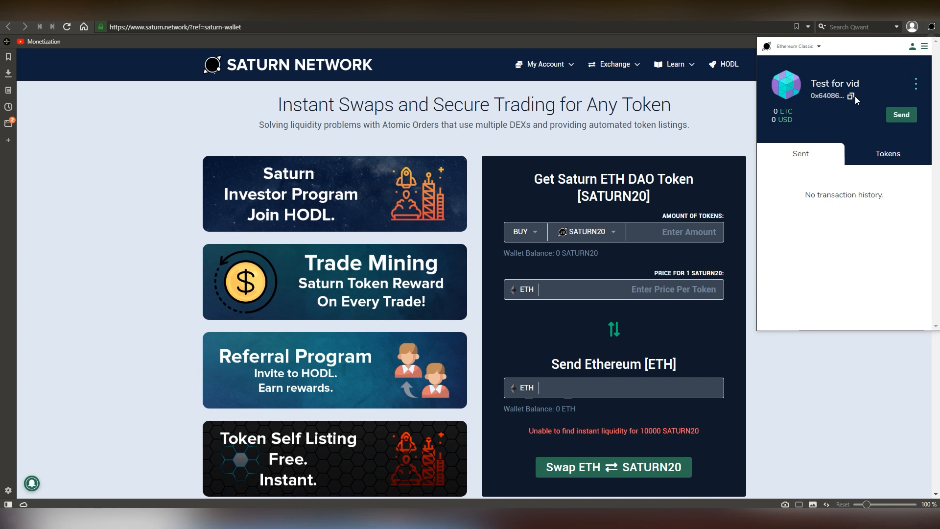
mouse_move(822, 51)
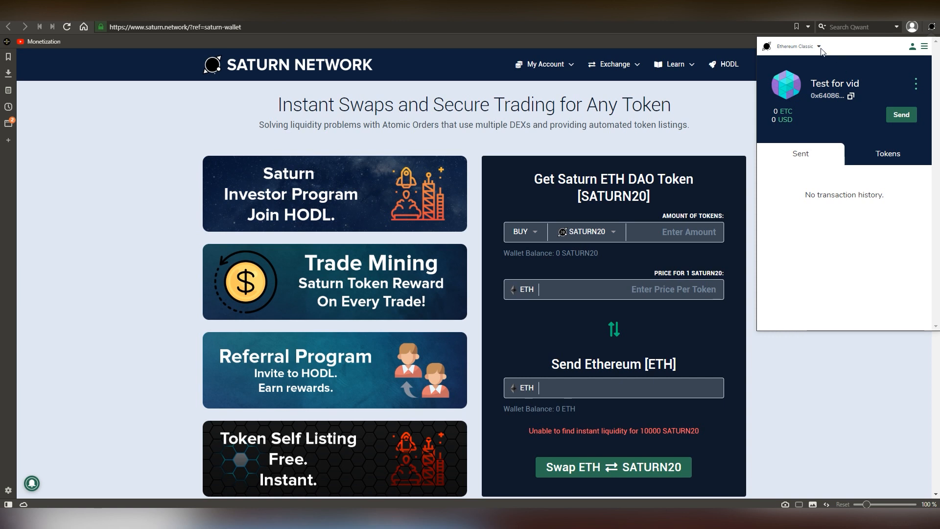
click(798, 46)
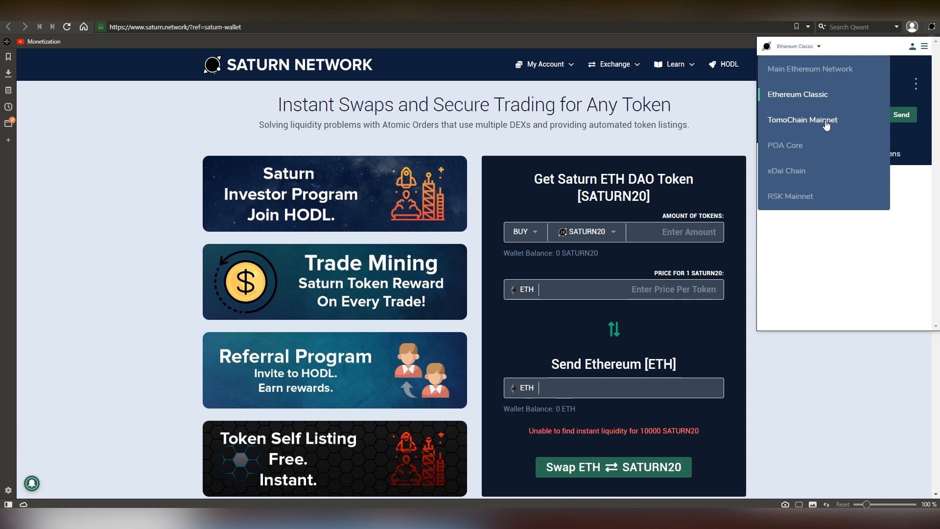
mouse_move(902, 100)
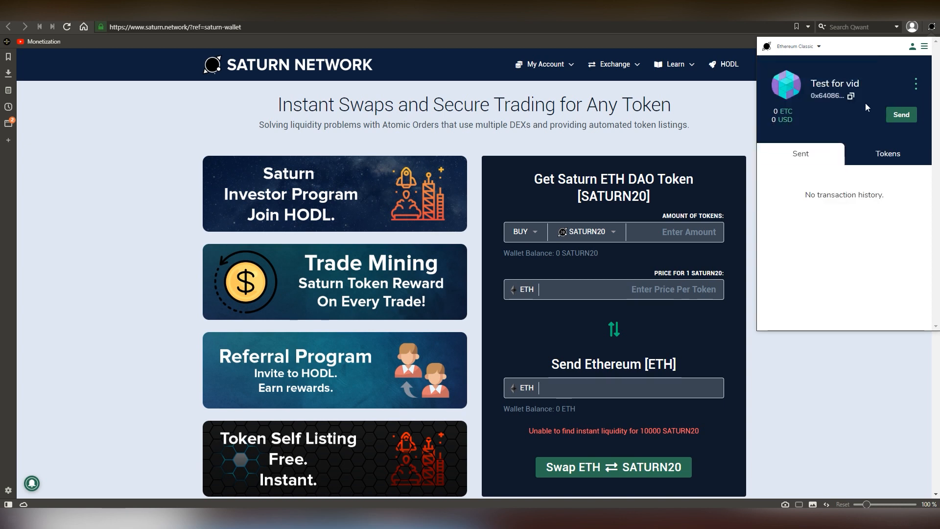
click(851, 96)
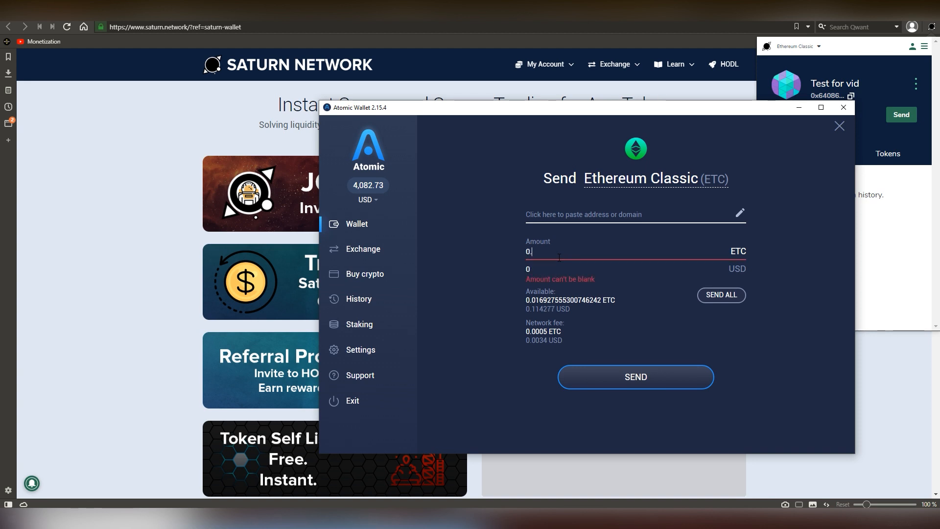
Step: Send 0.01 ETC to the Saturn Wallet address with password authorization, then close Atomic Wallet
text(01)
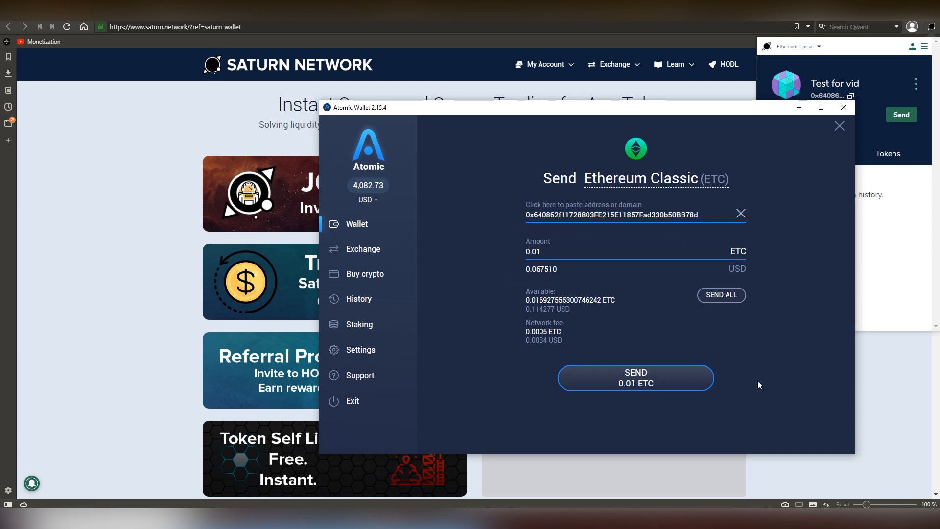
mouse_move(490, 356)
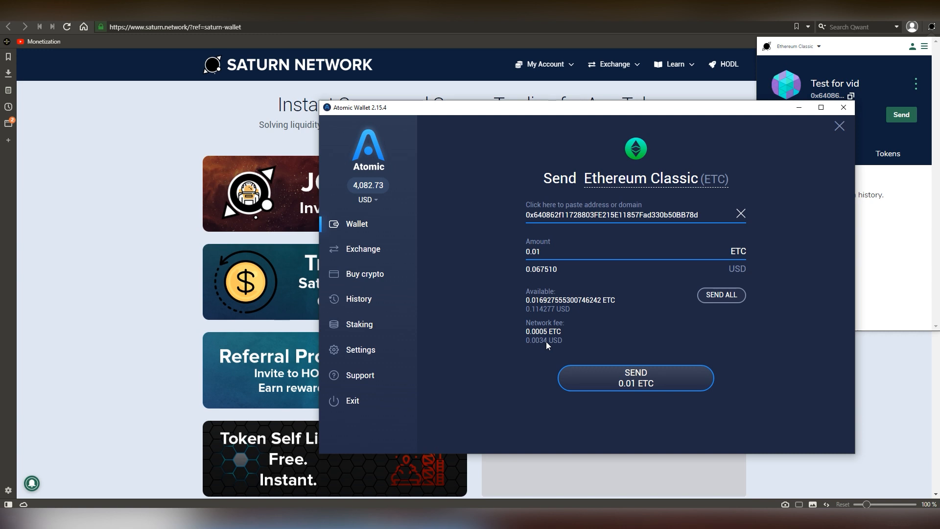
mouse_move(557, 347)
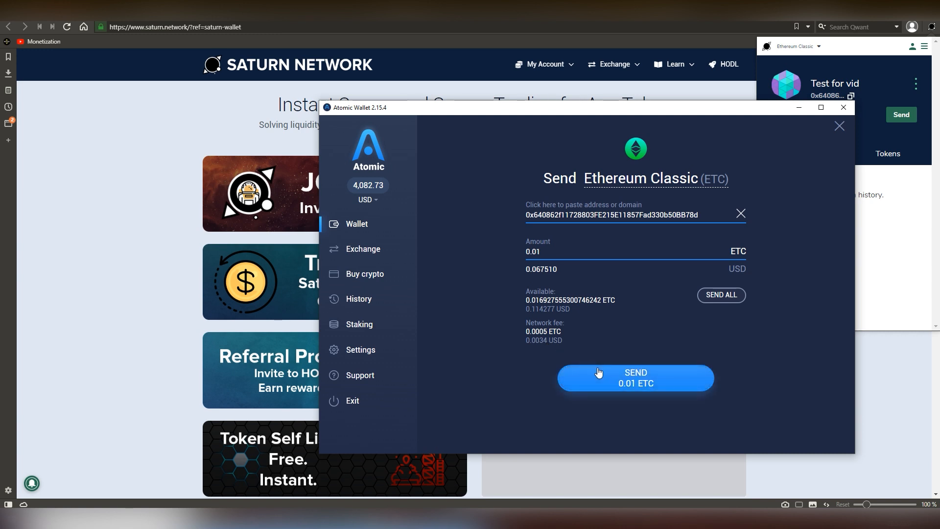
click(635, 378)
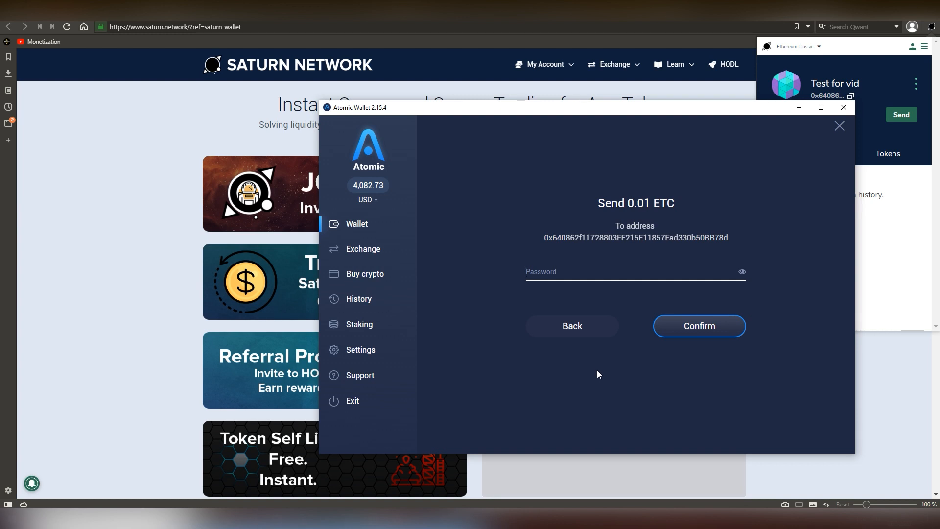
click(698, 325)
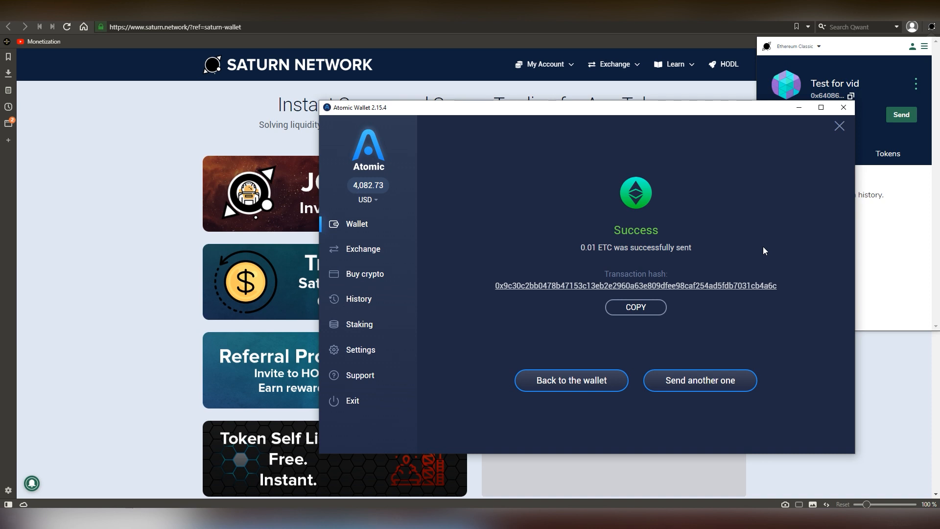
mouse_move(816, 168)
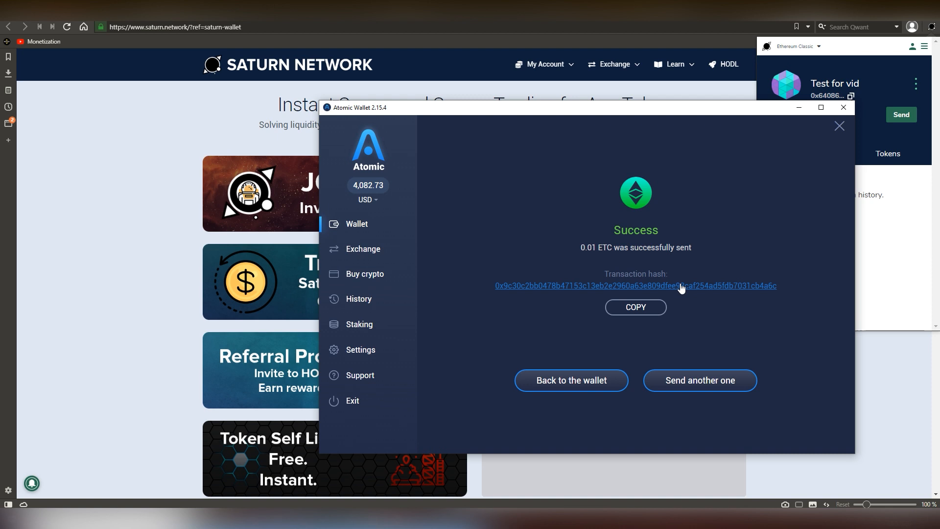
click(635, 307)
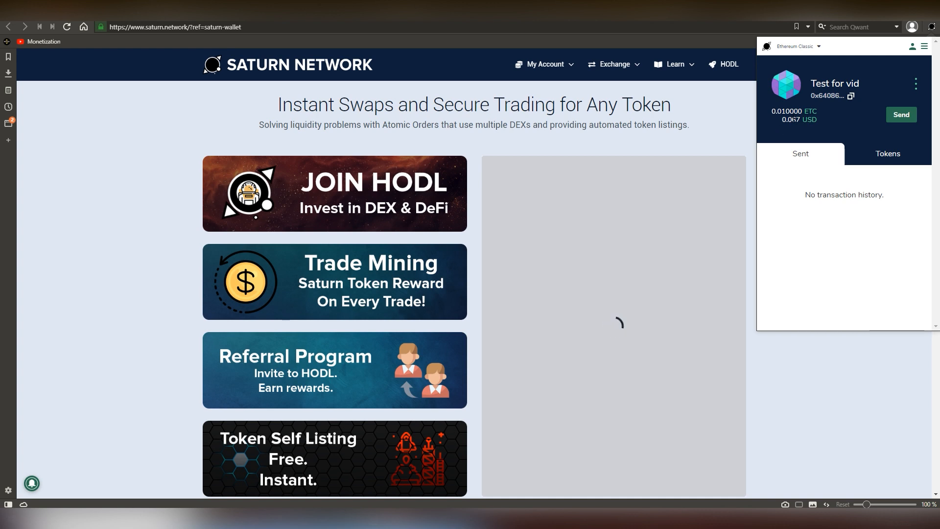
mouse_move(332, 89)
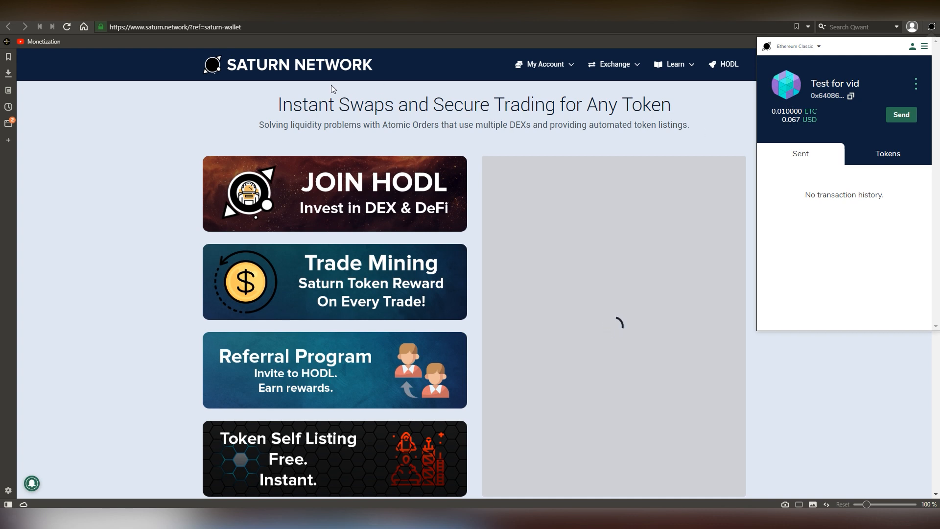
mouse_move(336, 77)
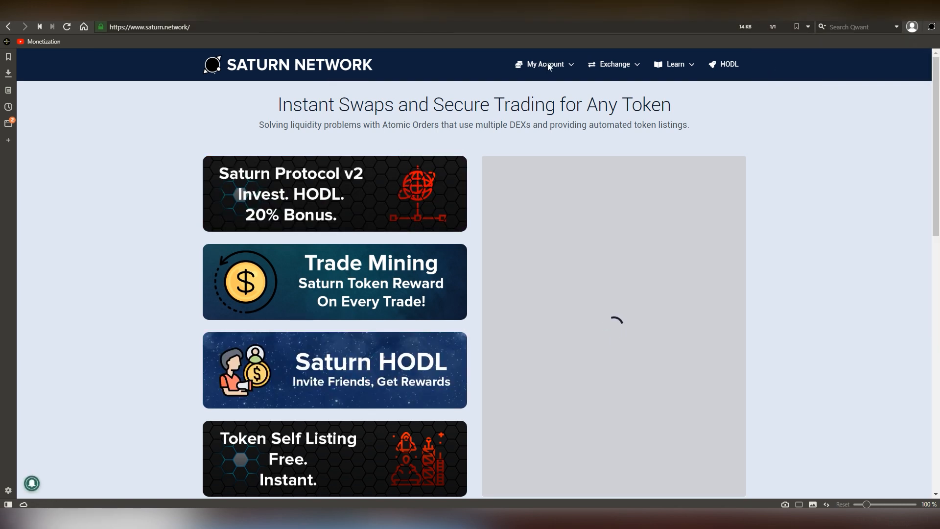
Step: Tour My Account's Wallet, Orders, Trades and Airdrops sections, ending on the HODL referral page
click(543, 65)
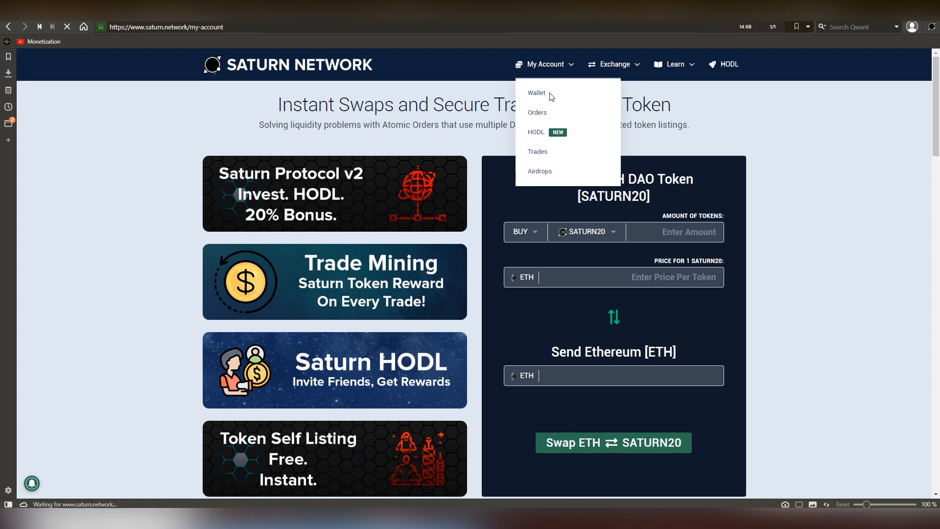
click(536, 93)
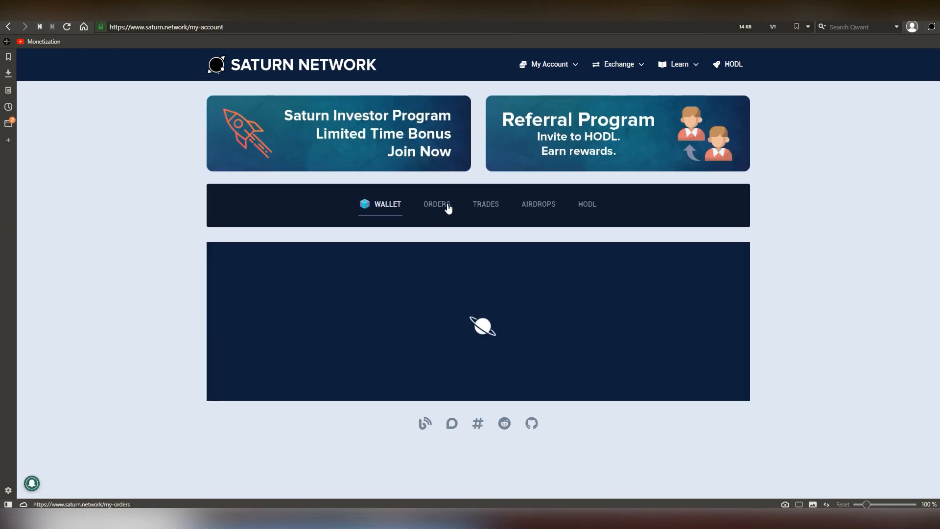
click(437, 203)
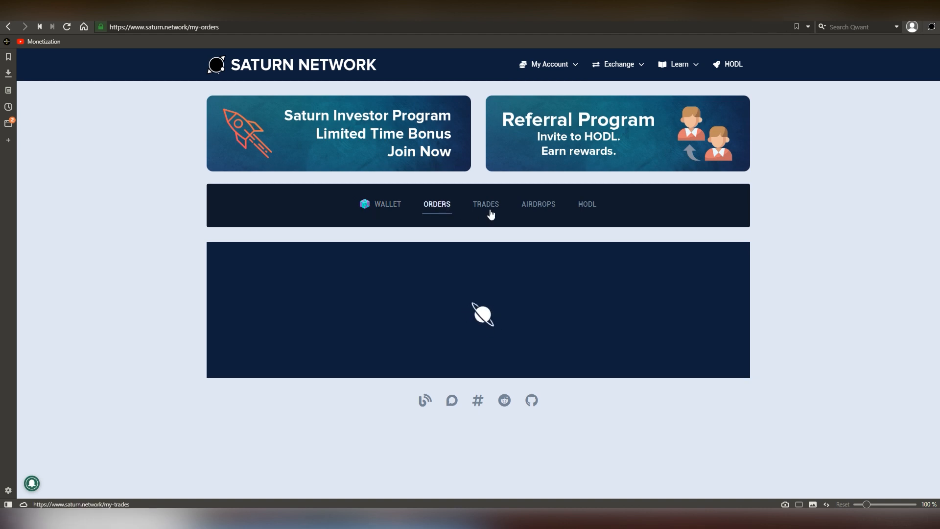
click(485, 203)
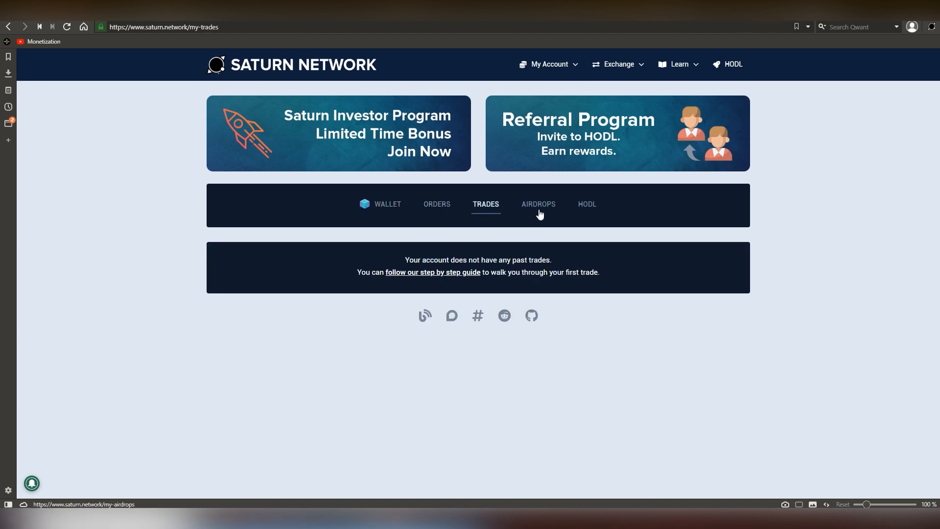
click(538, 204)
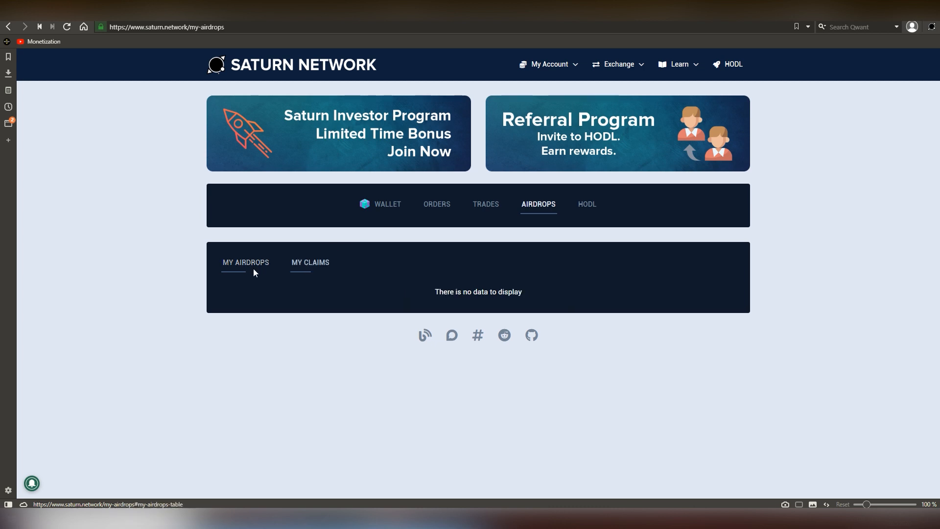
click(586, 204)
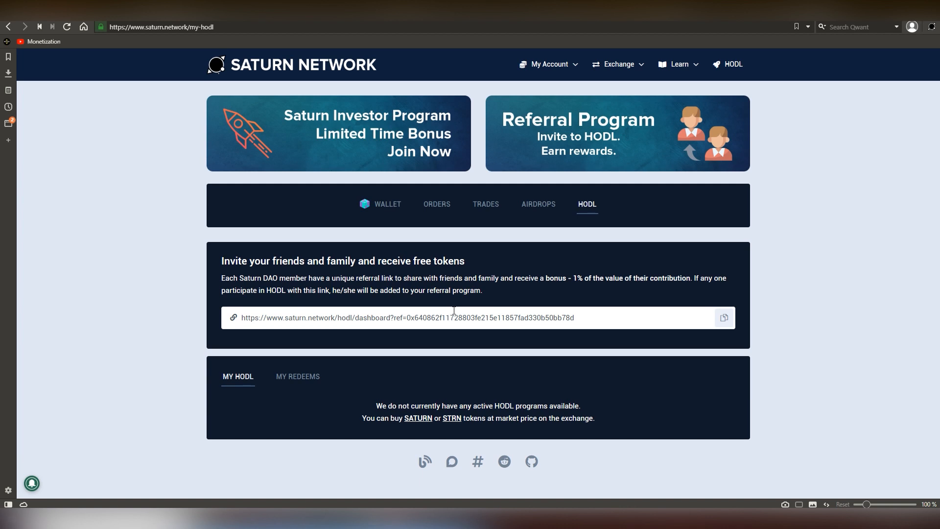
mouse_move(536, 395)
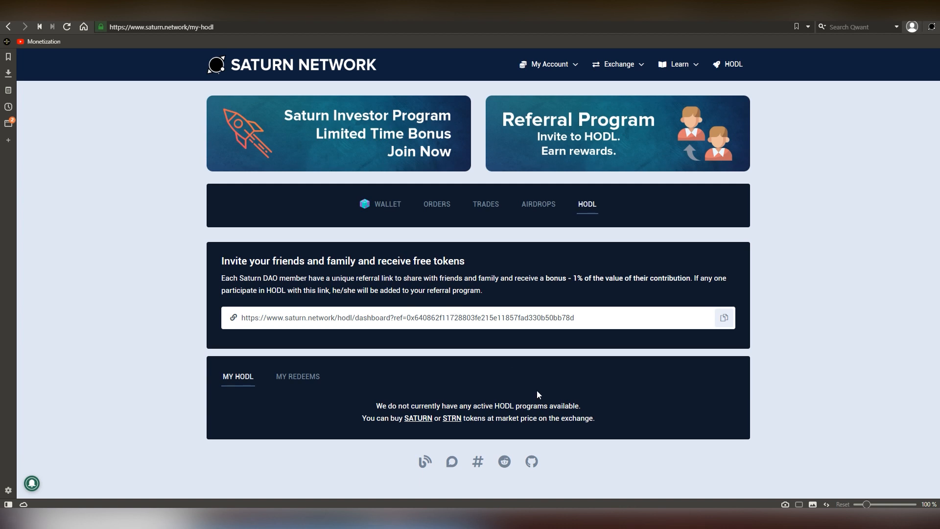
Step: From Exchange's Ethereum Classic assets list, choose Trade Now on UniversalCoin (UVC)
click(547, 65)
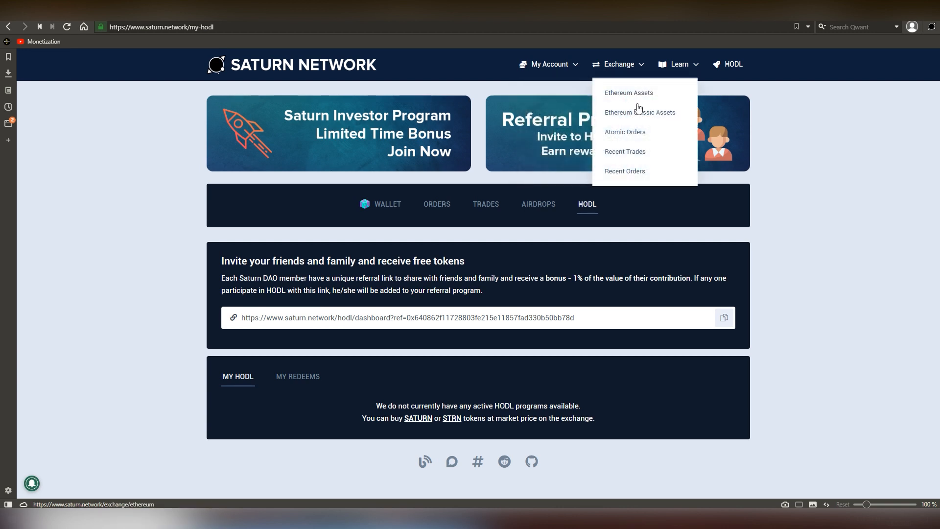
click(640, 112)
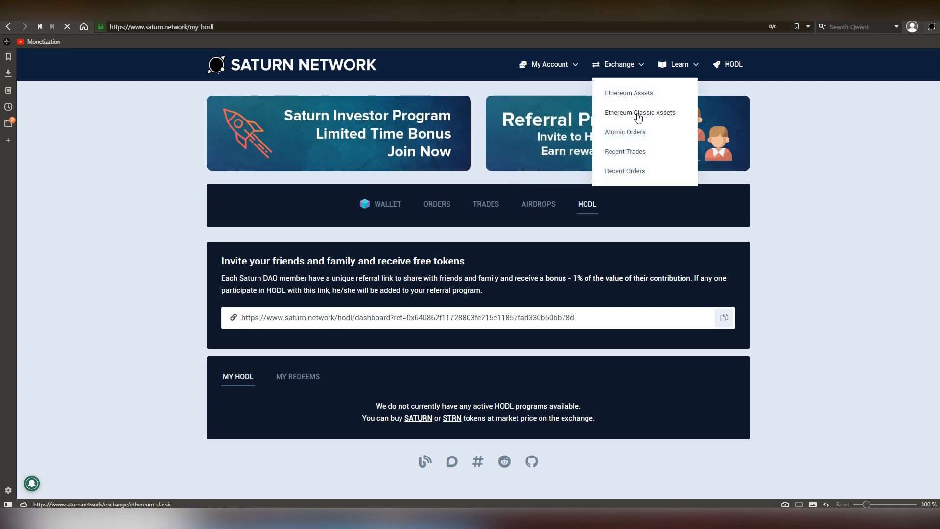
click(640, 111)
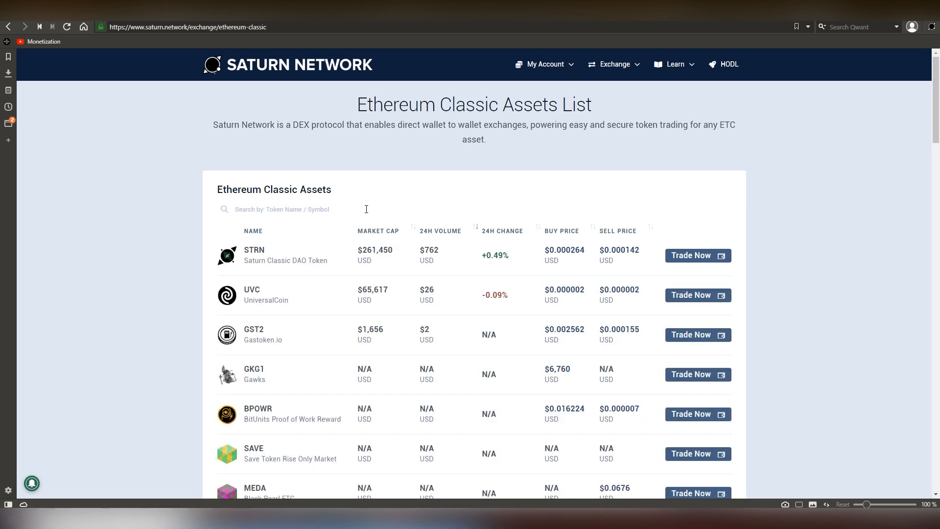
scroll(down, 3)
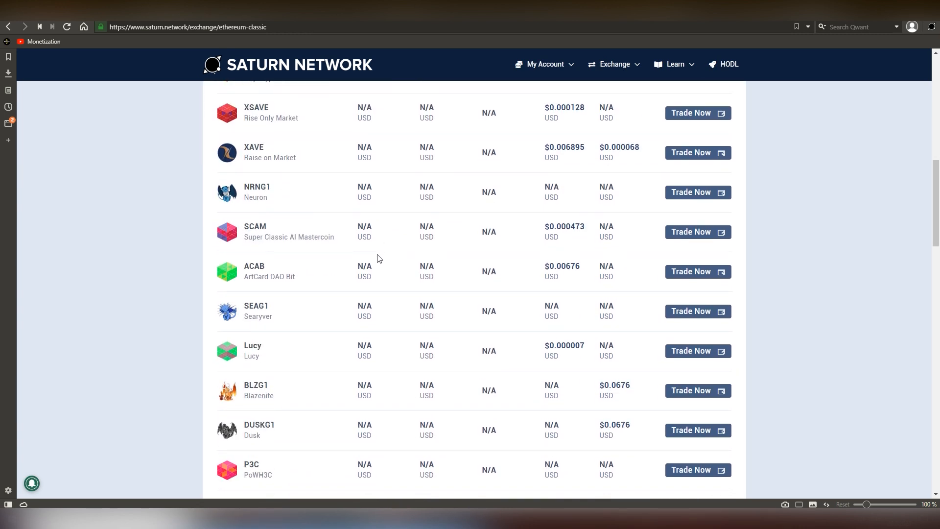
scroll(down, 3)
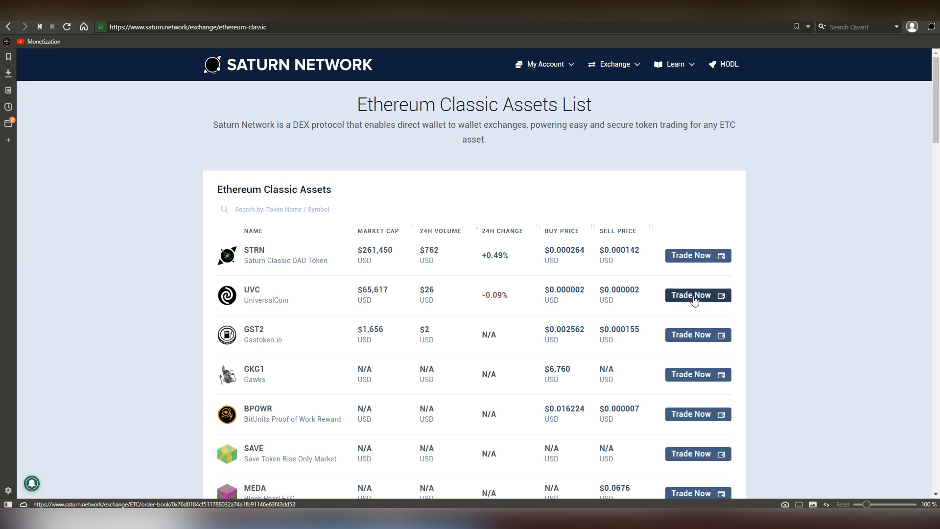
click(694, 295)
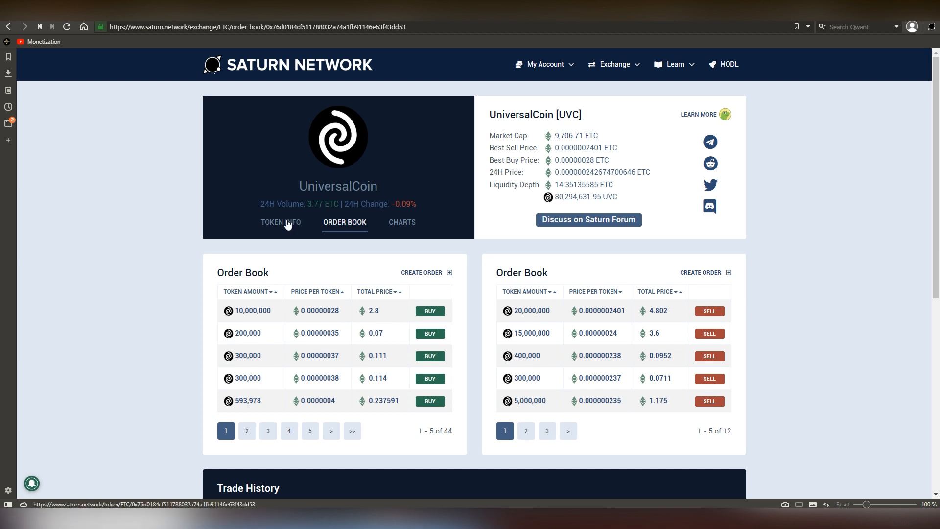
Step: Review UniversalCoin's token info, price charts and order book
click(281, 223)
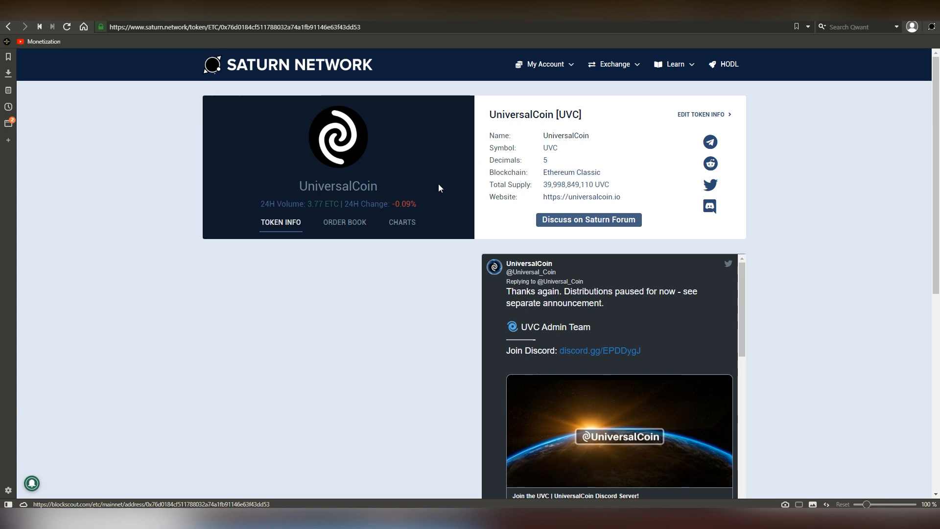
mouse_move(344, 222)
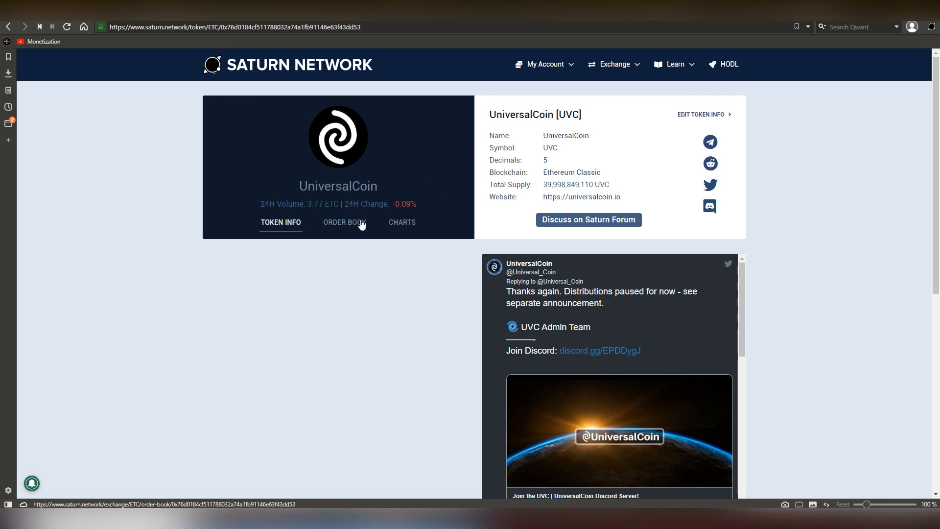
click(345, 223)
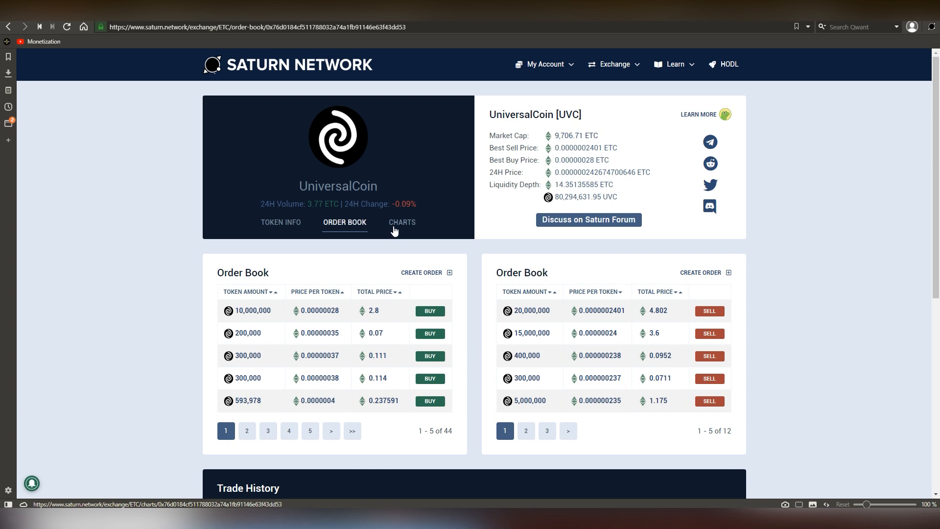
click(401, 223)
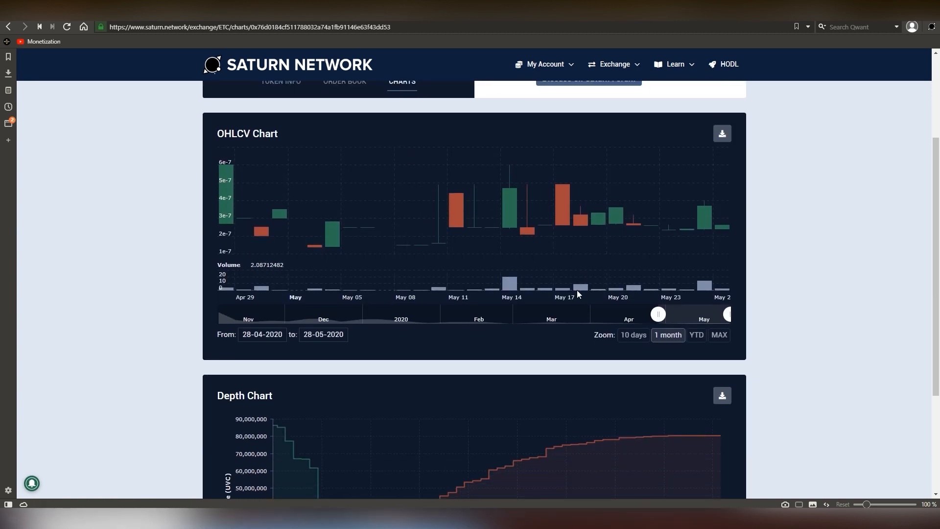
scroll(down, 3)
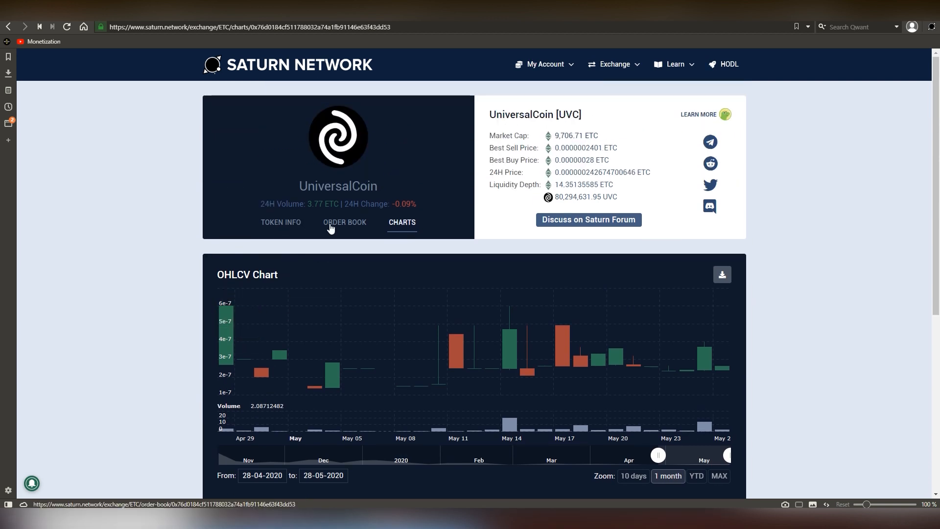
click(343, 222)
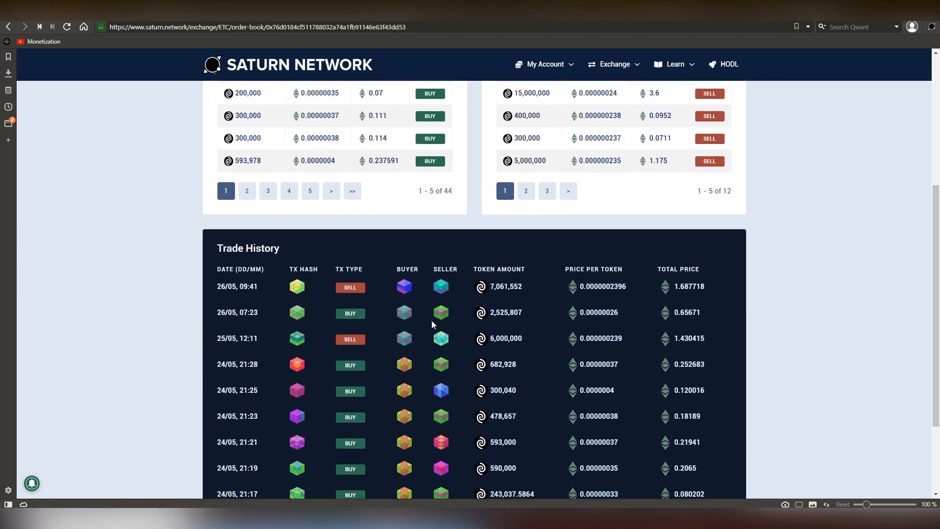
scroll(down, 3)
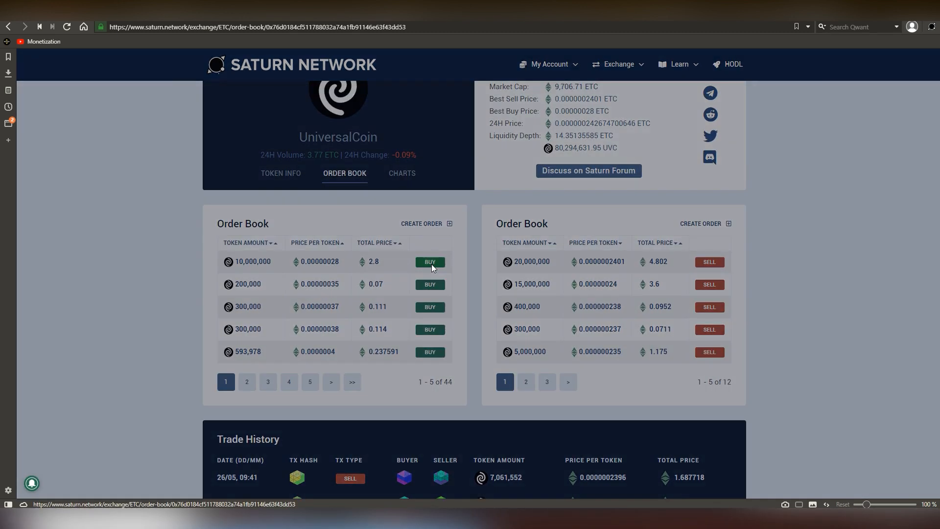
Step: Buy from the first order-book offer of 10,000,000 UVC
click(429, 262)
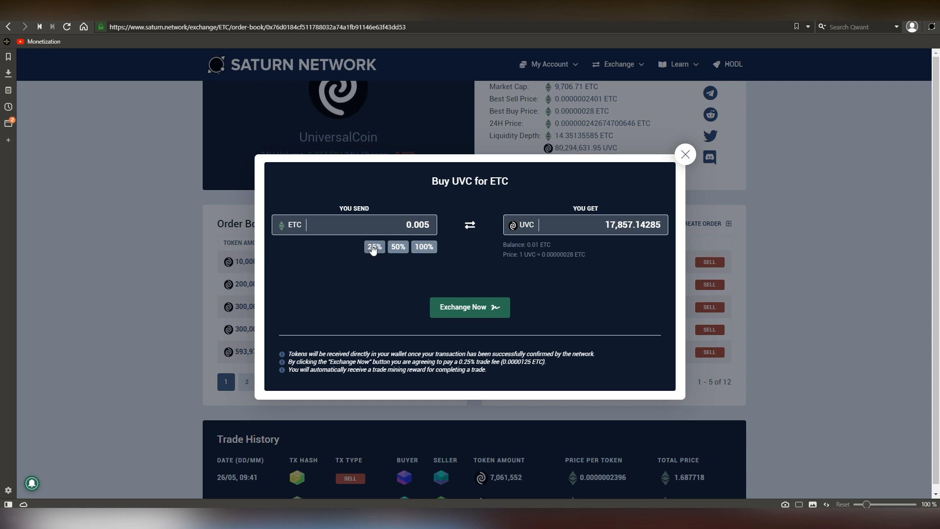
mouse_move(398, 247)
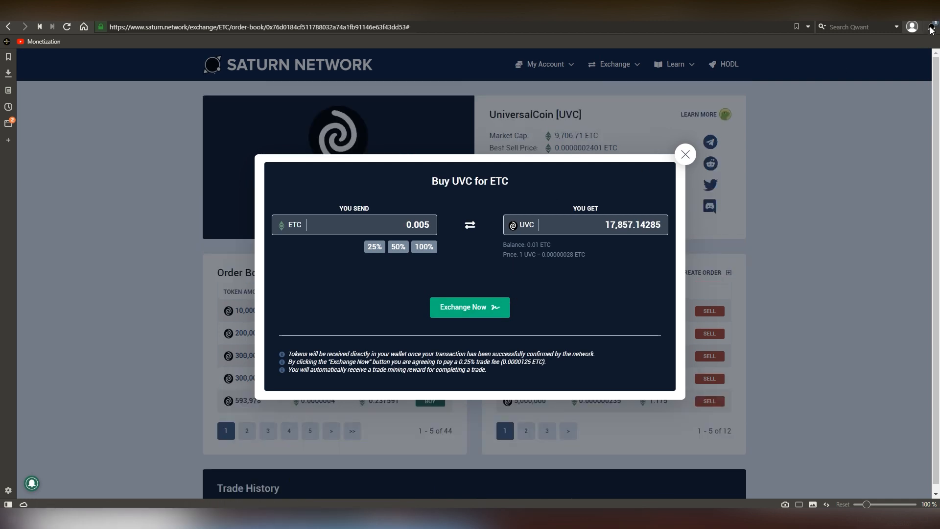
Step: Bring up Saturn Wallet to confirm the 0.005 ETC for 17,857.14285 UVC purchase
click(931, 27)
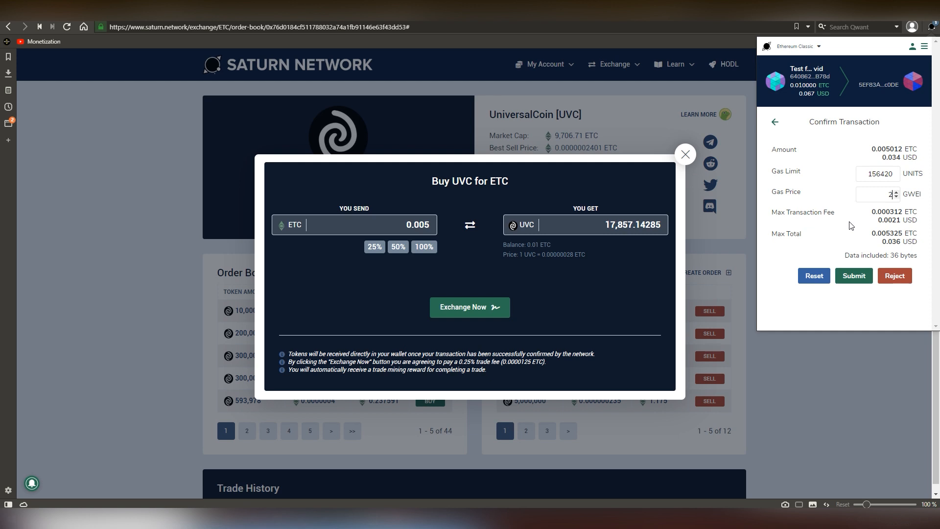
Step: Set the gas price to 25 GWEI and submit the 0.005 ETC purchase transaction
text(15)
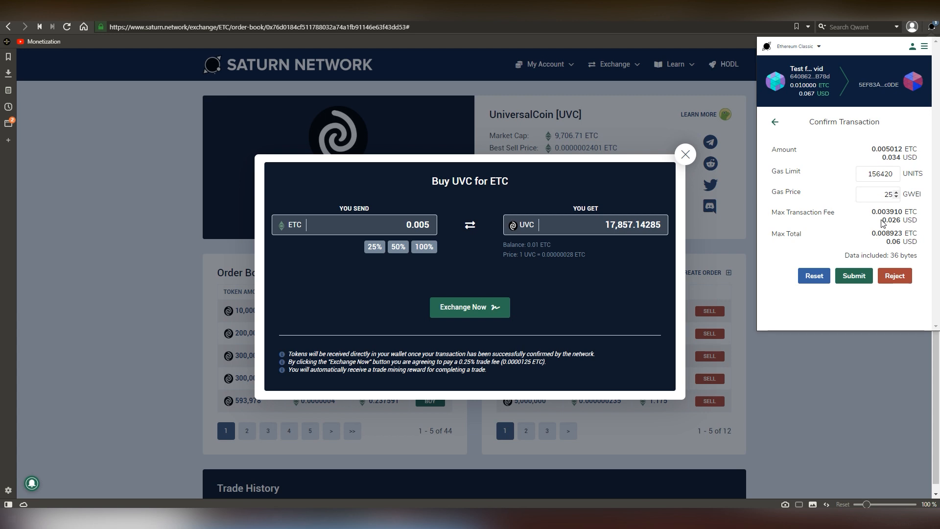
click(853, 275)
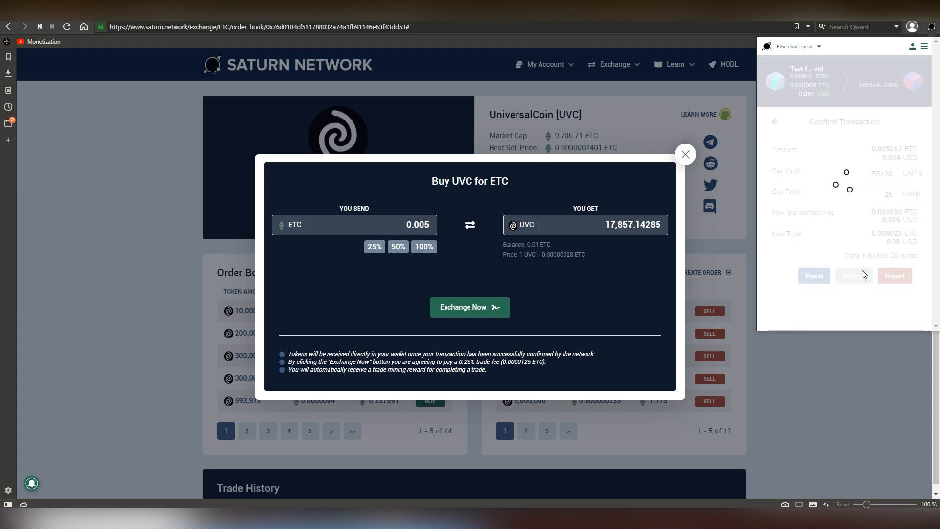
click(853, 275)
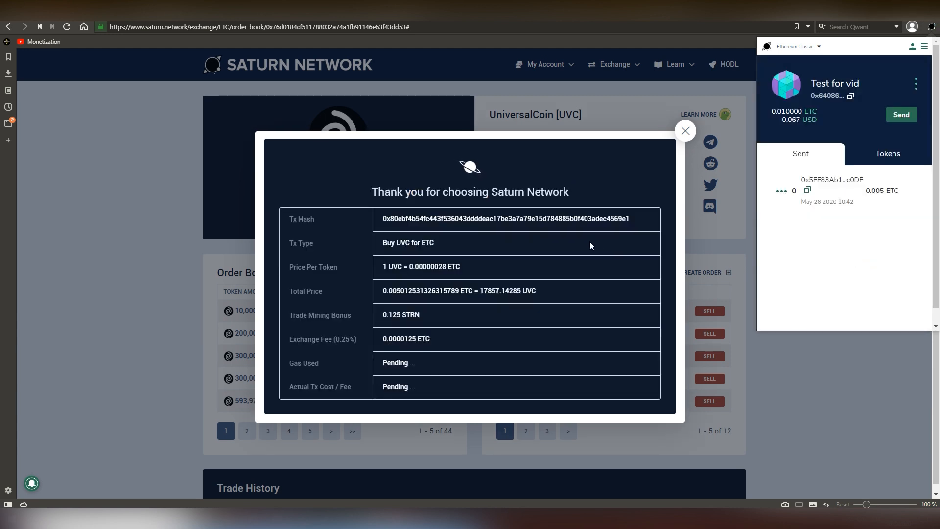
mouse_move(808, 189)
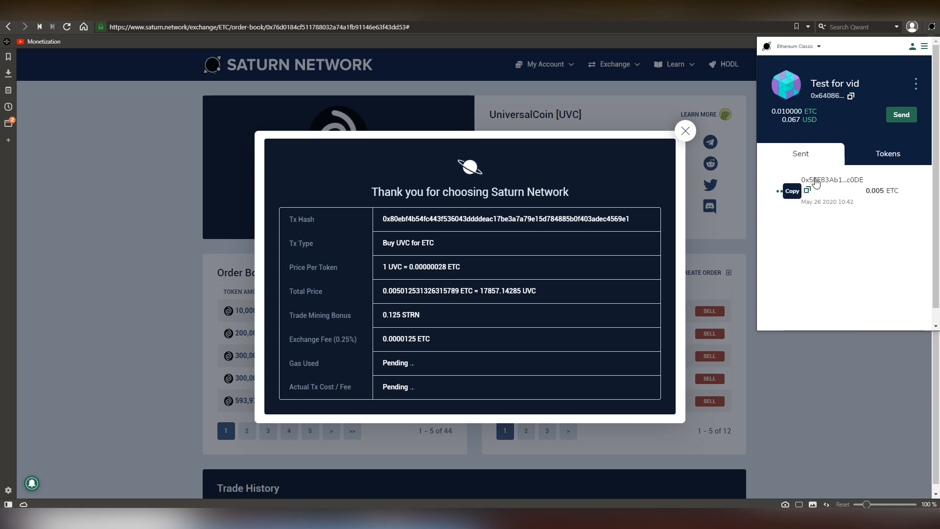
Step: Copy the transaction hash, review the Buy UVC for ETC receipt, and dismiss it
click(506, 219)
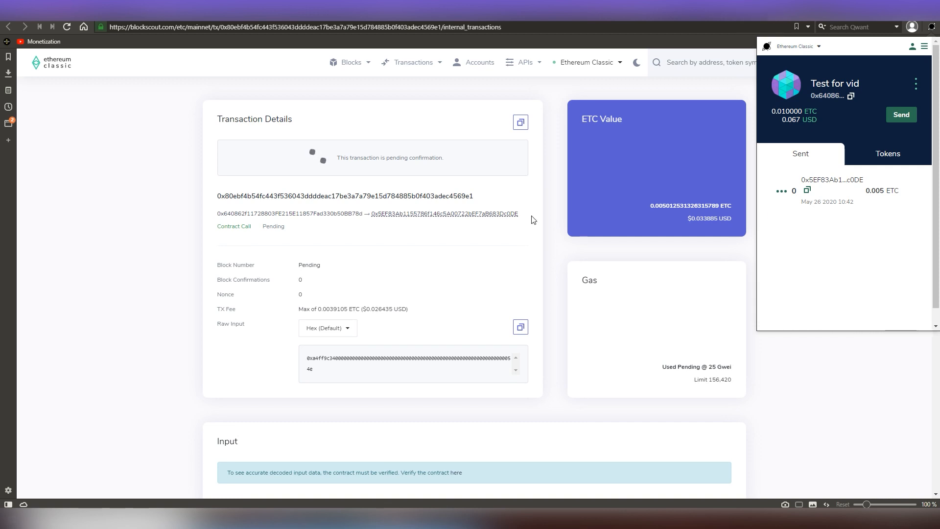
mouse_move(327, 148)
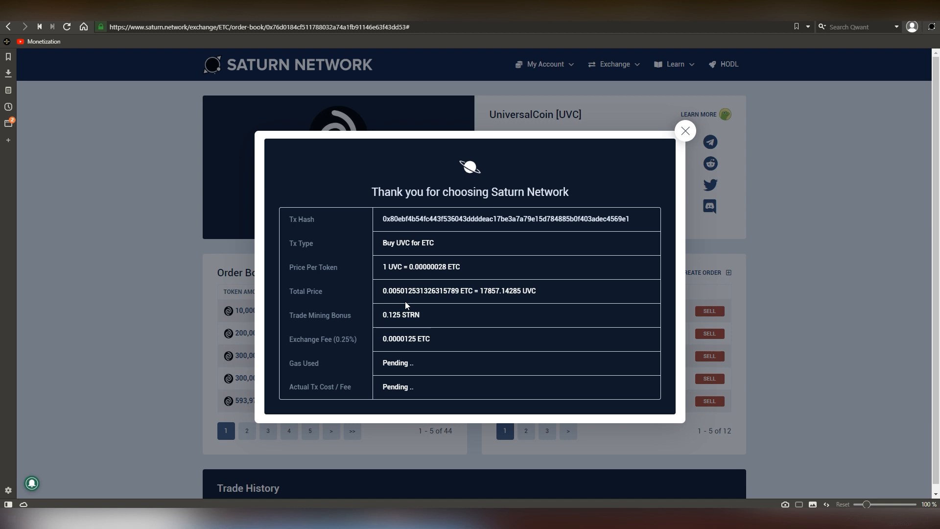
double_click(391, 314)
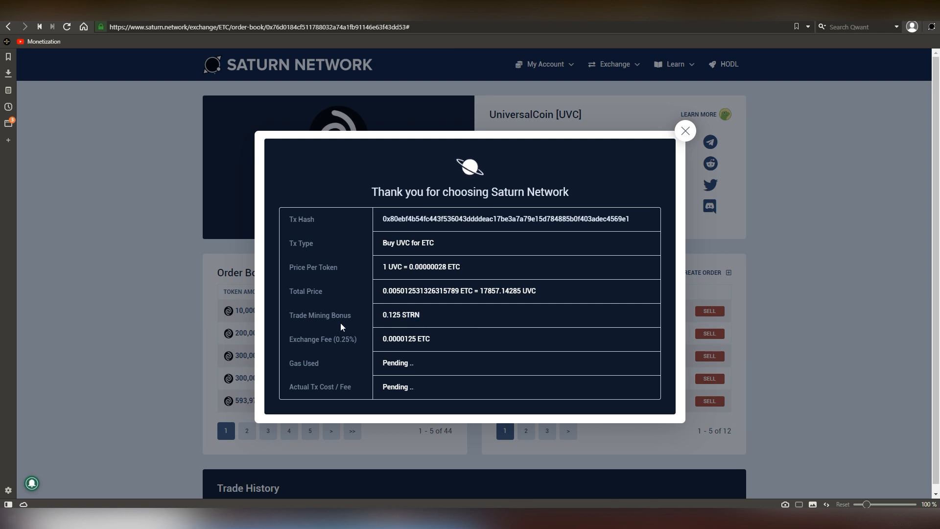
mouse_move(402, 315)
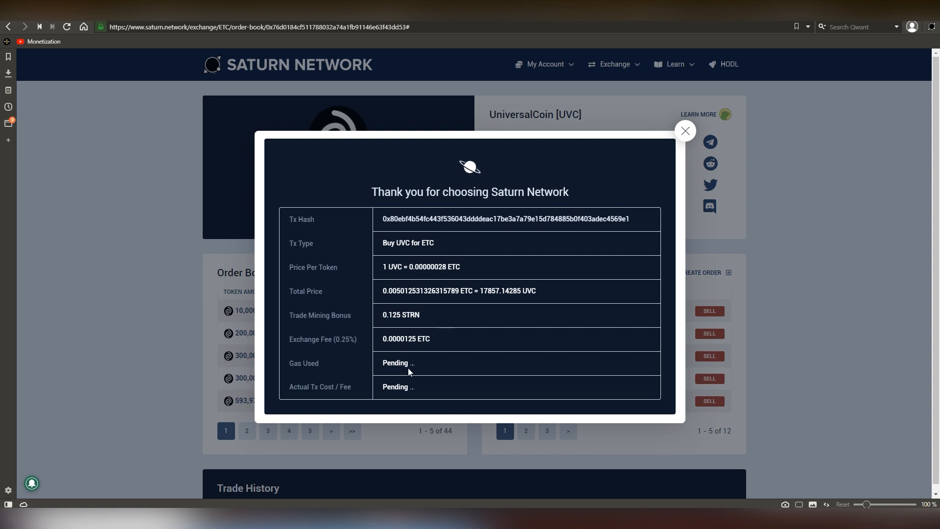
mouse_move(413, 379)
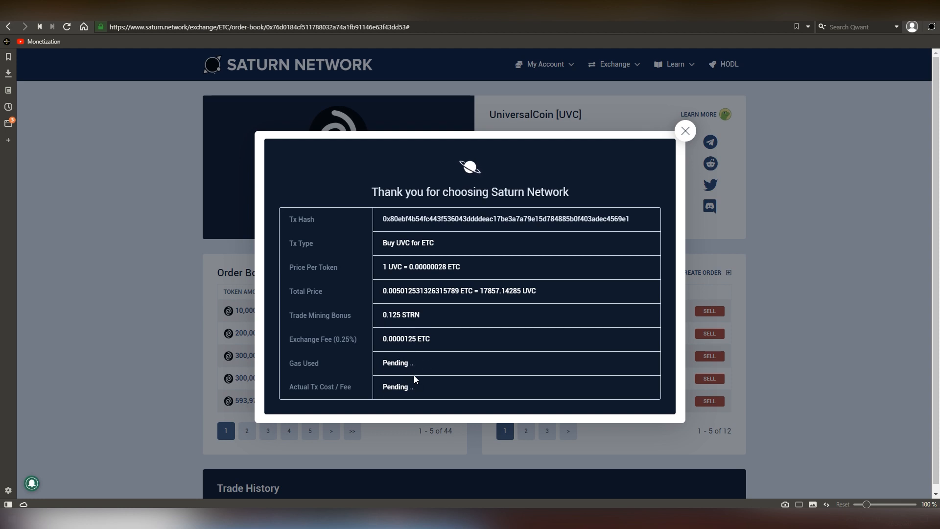
click(684, 130)
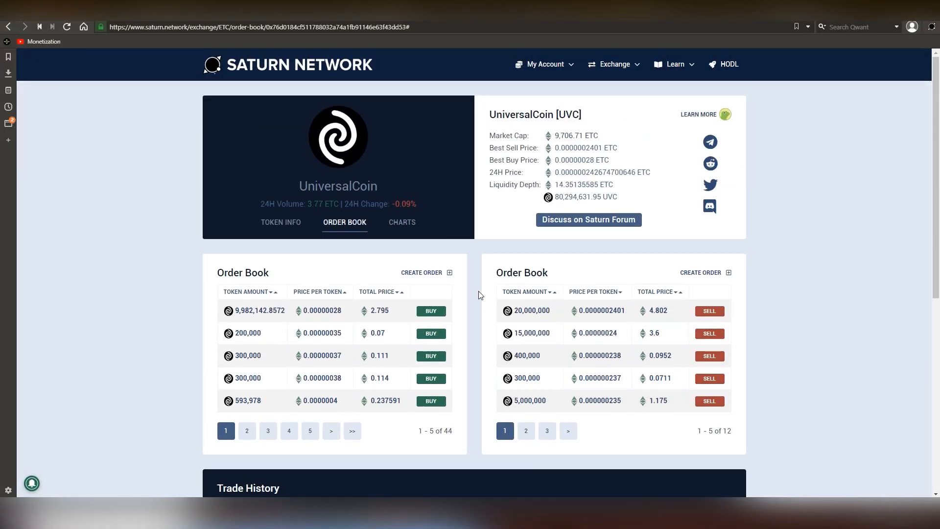
mouse_move(929, 33)
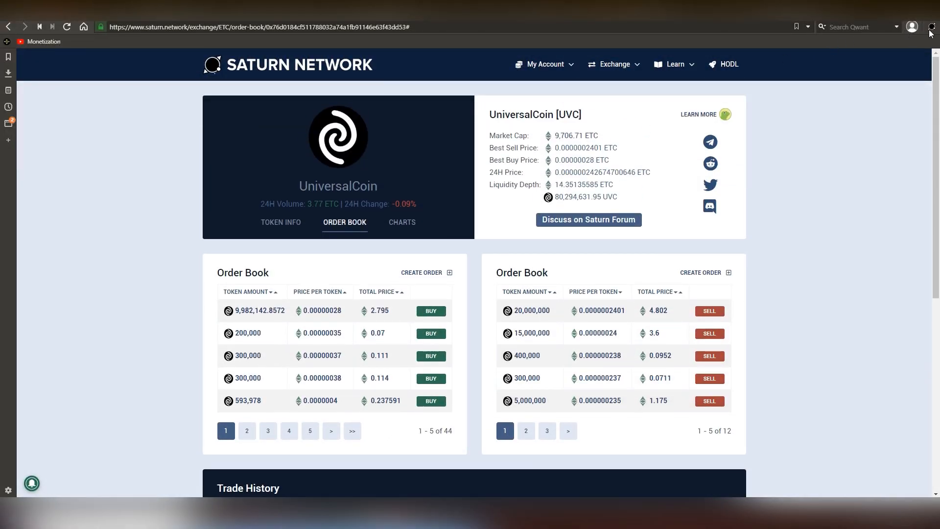
Step: Show Saturn Wallet's token list confirming 17857.142 UVC and .125 STRN are owned
click(931, 26)
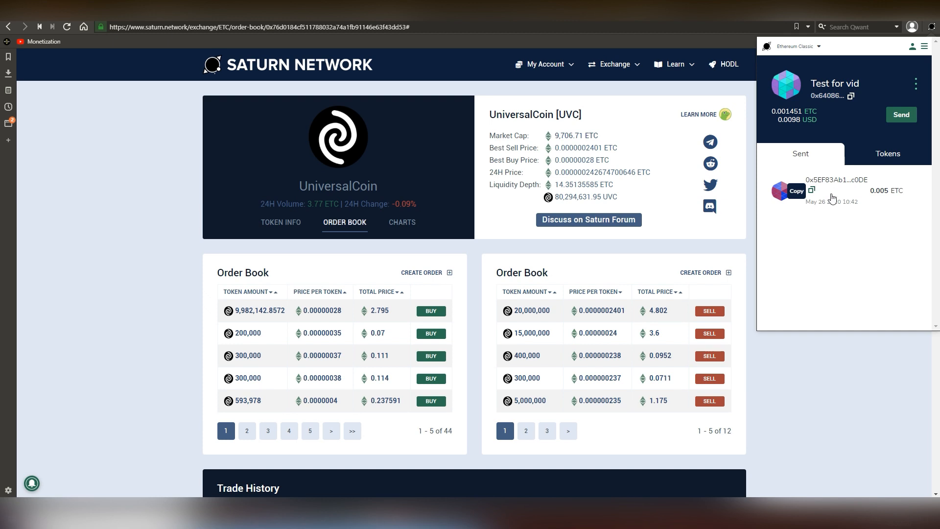
click(887, 154)
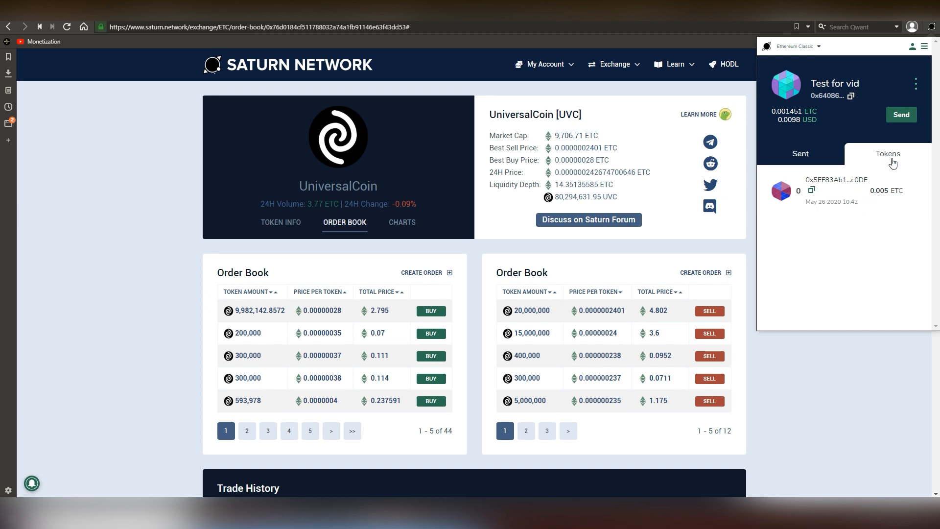
click(887, 154)
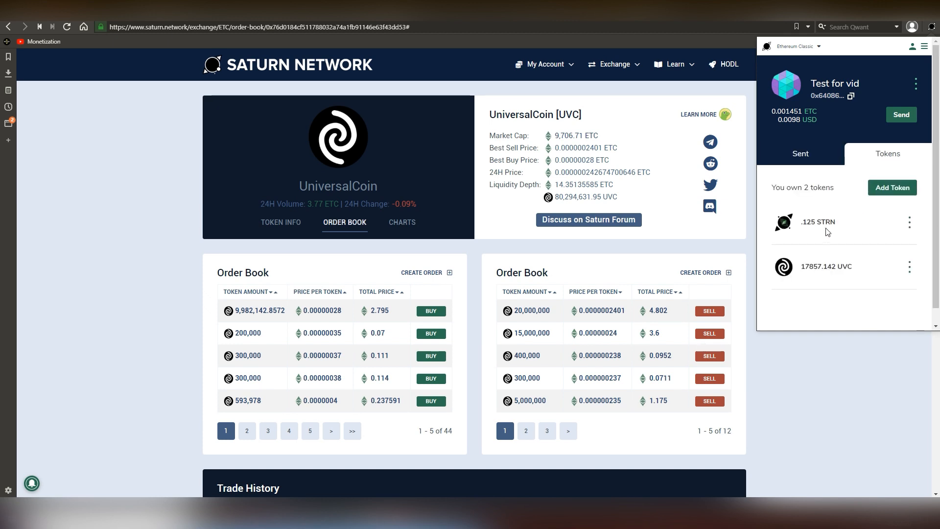
mouse_move(817, 222)
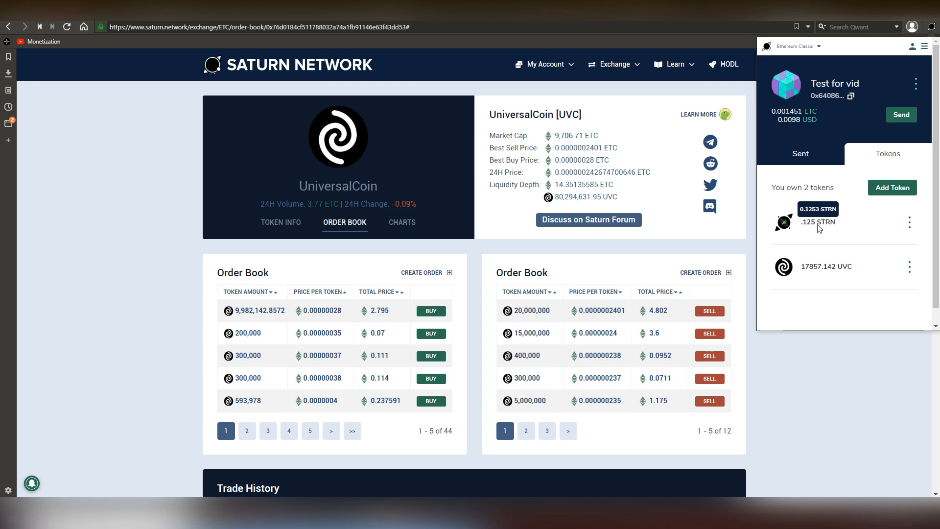
mouse_move(836, 268)
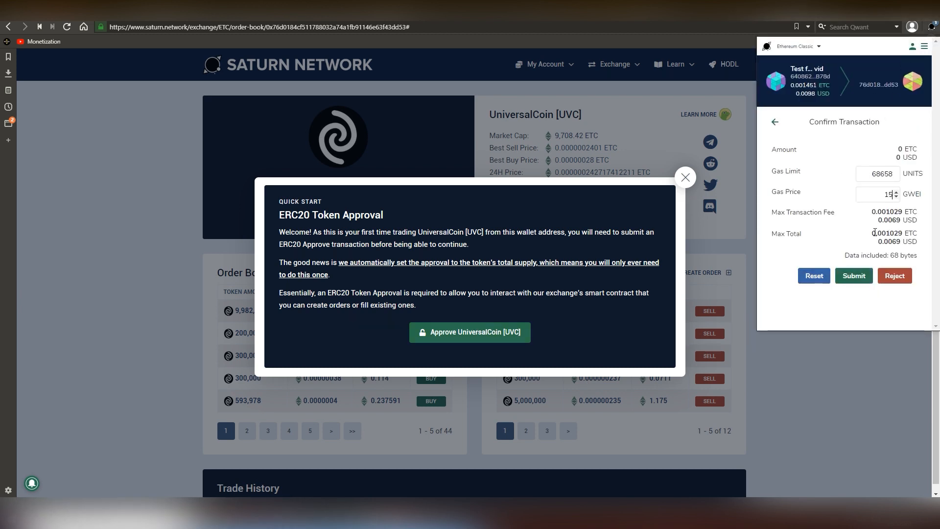
Step: Submit the UniversalCoin [UVC] approval transaction in the wallet
click(853, 275)
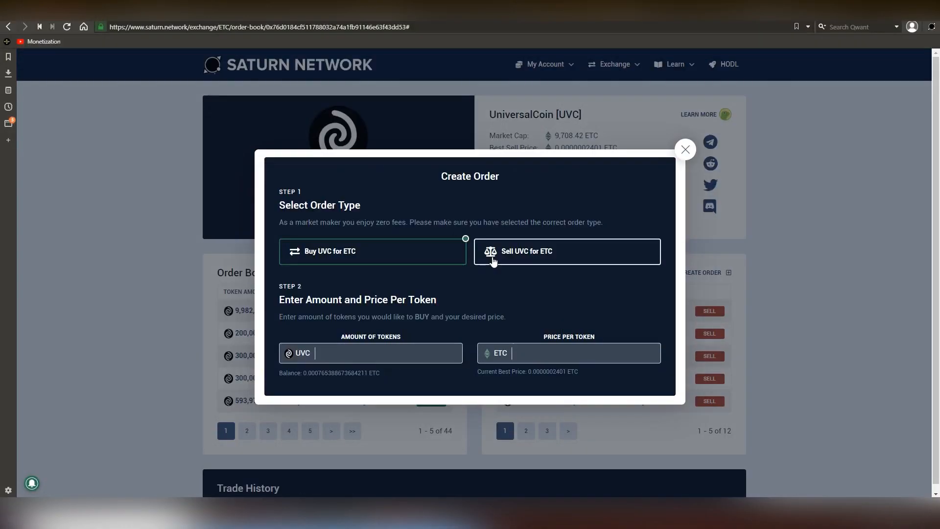
Step: Set up a Sell UVC for ETC order, settling on a price of 0.0000006 ETC per token
click(565, 251)
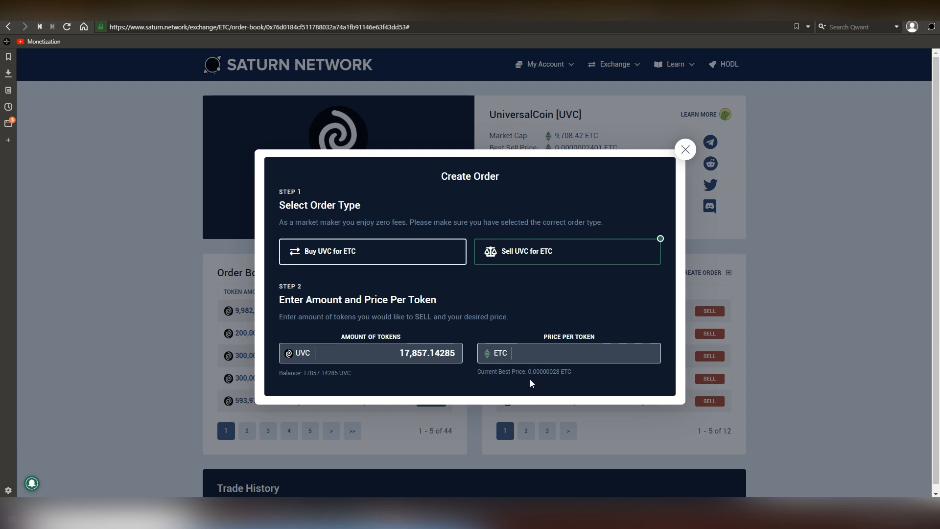
text(0.00000028)
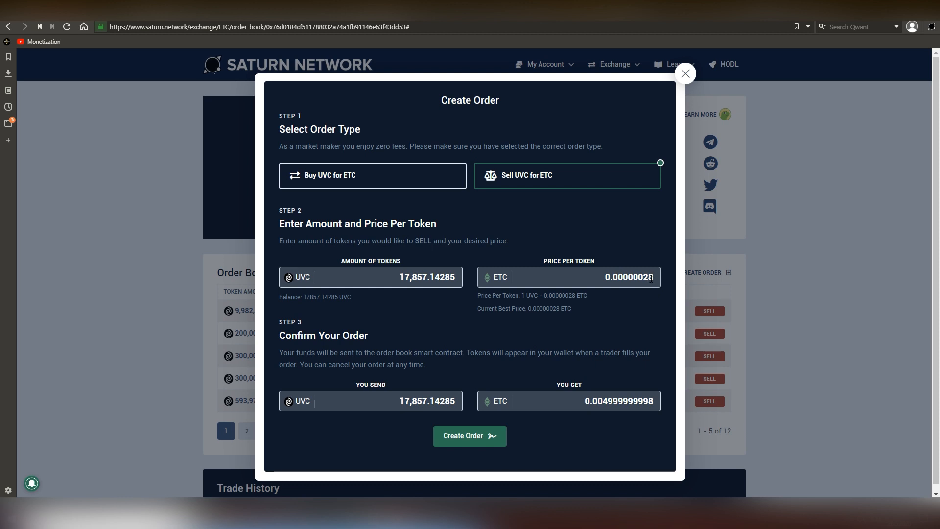
text(0.00000048)
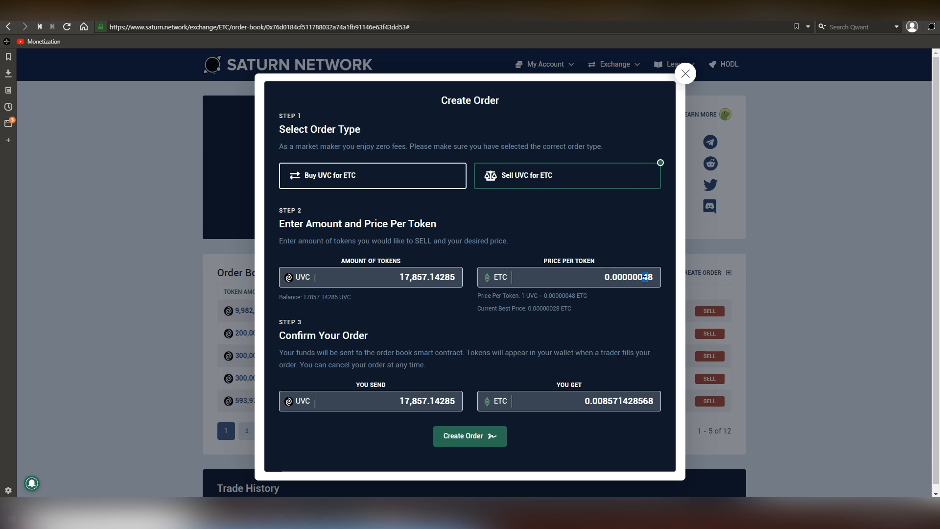
text(0.0000006)
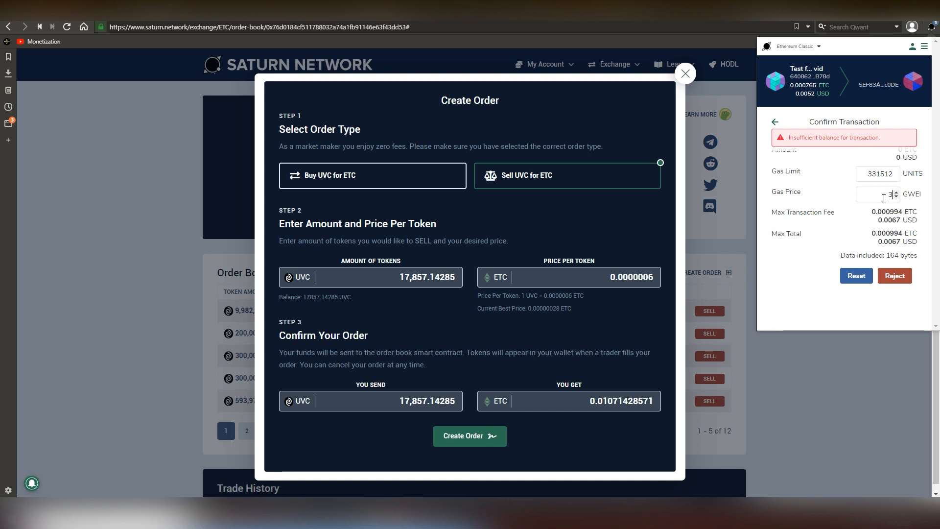
Step: Lower the gas price, submit the sell order transaction, and dismiss its summary
click(896, 196)
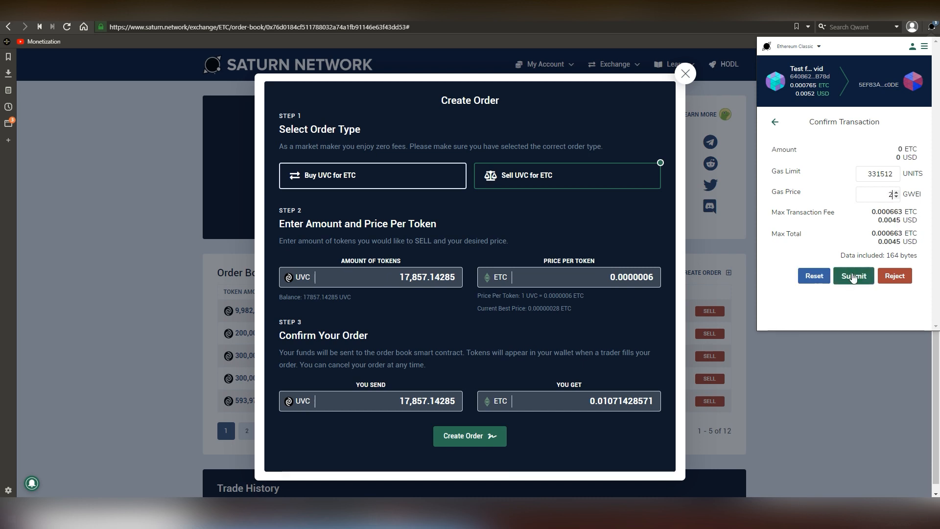
click(853, 276)
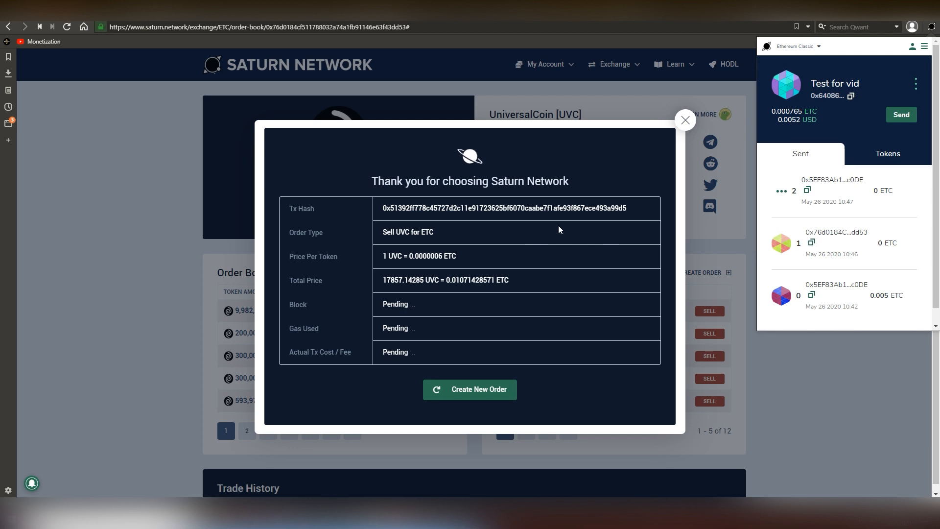
mouse_move(564, 242)
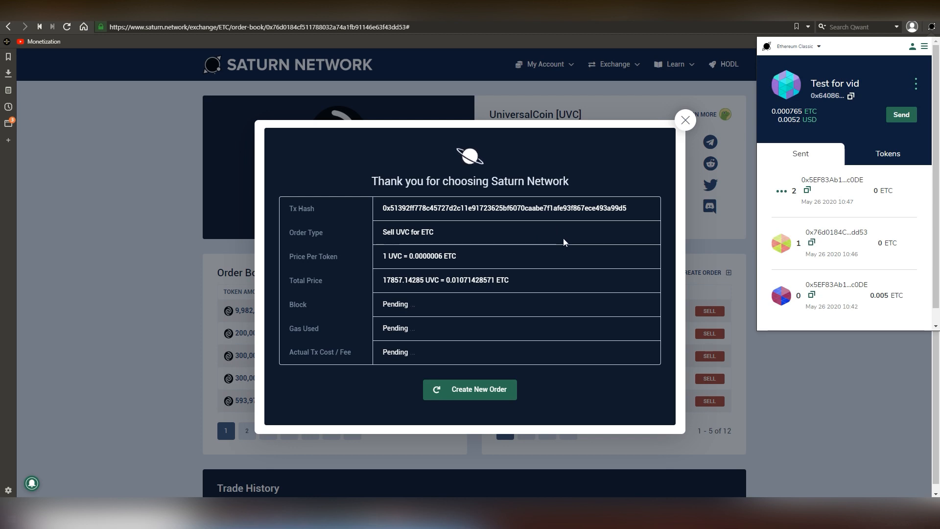
click(685, 120)
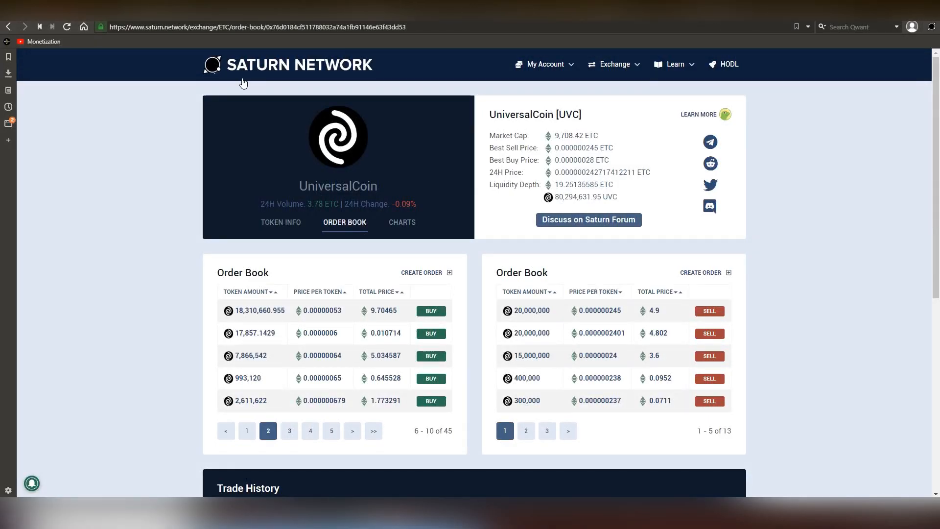
mouse_move(235, 336)
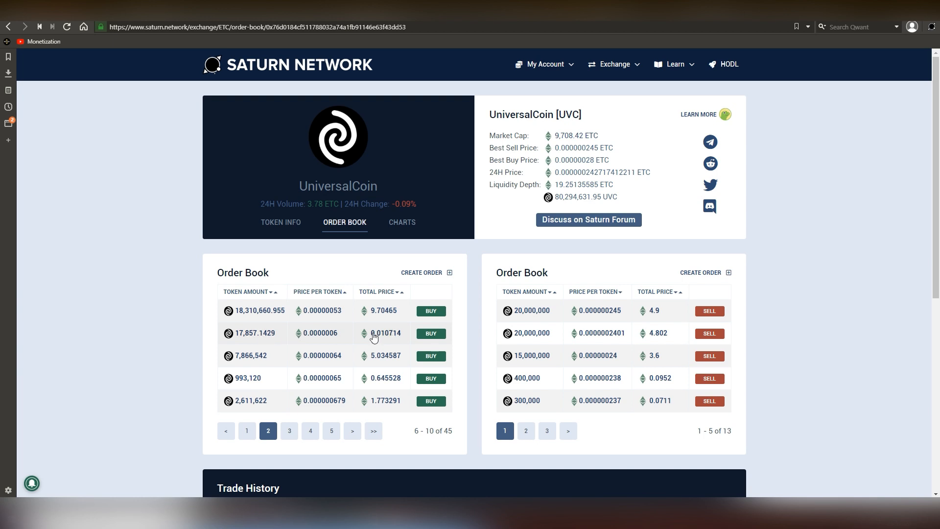
mouse_move(388, 338)
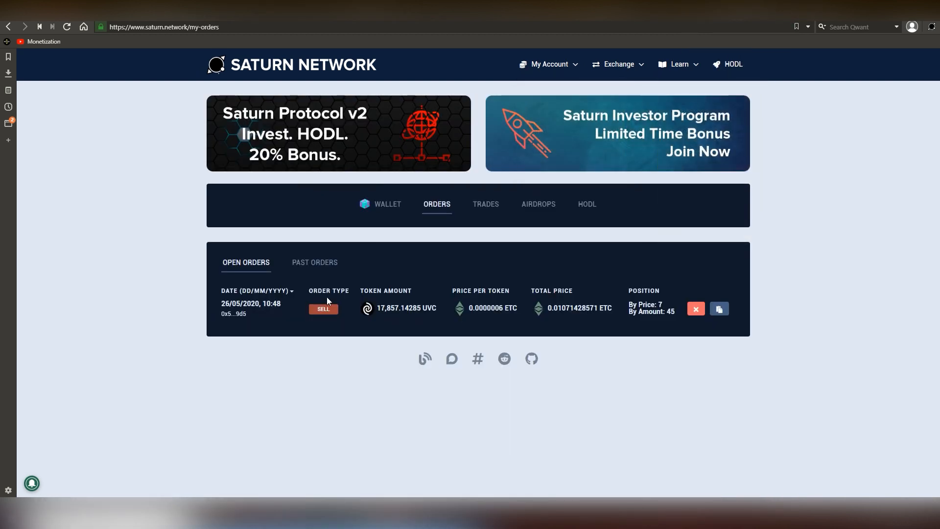
mouse_move(487, 345)
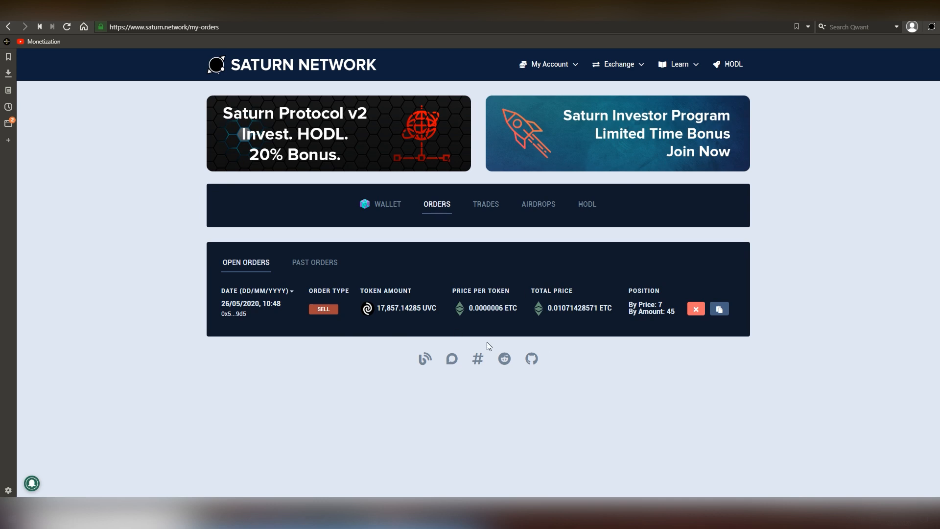
mouse_move(695, 309)
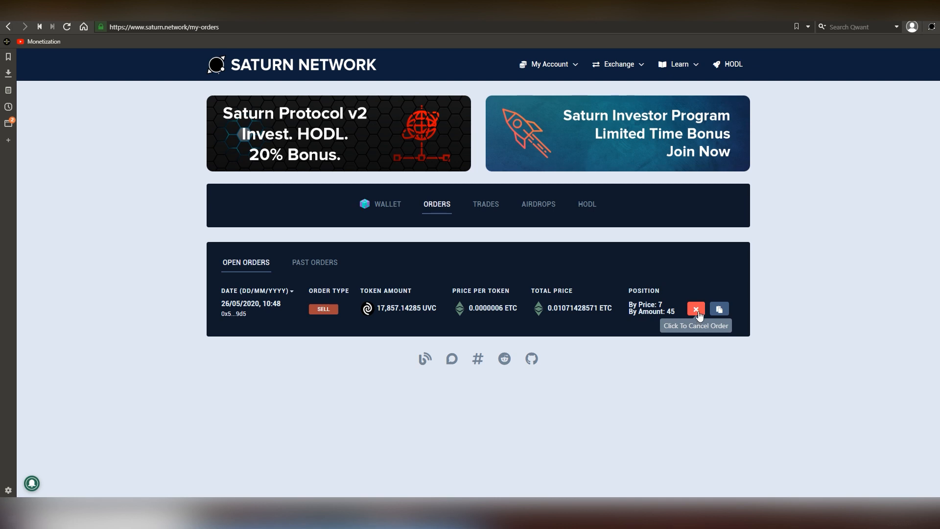
mouse_move(934, 24)
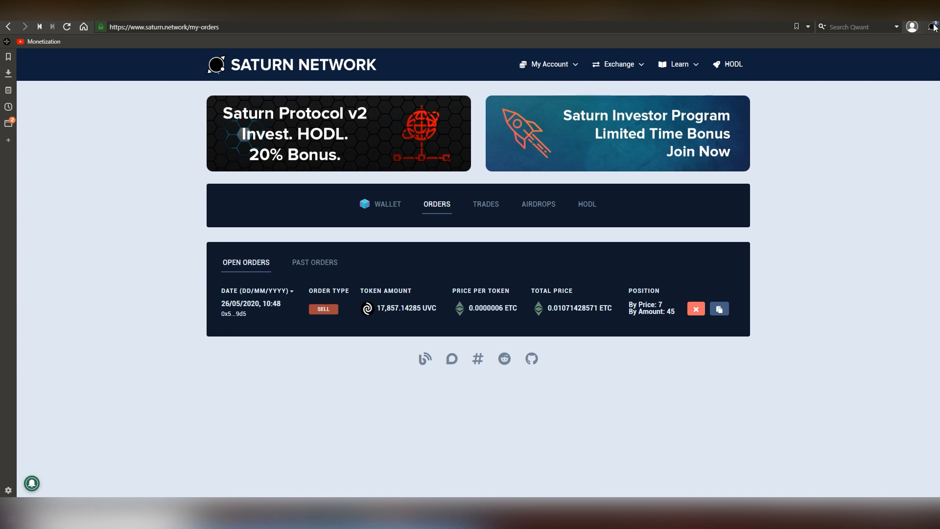
Step: Check the wallet's sent transactions, then view the account's Wallet balances
click(933, 26)
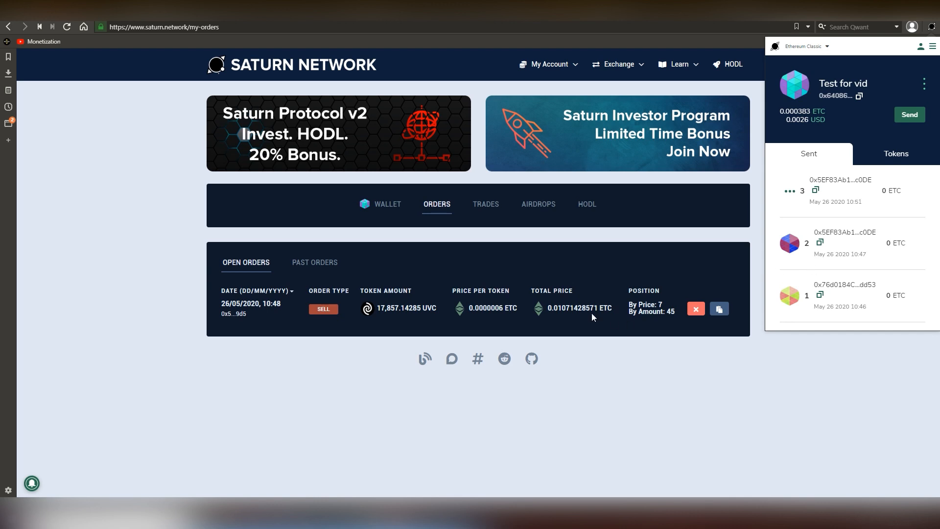
click(388, 204)
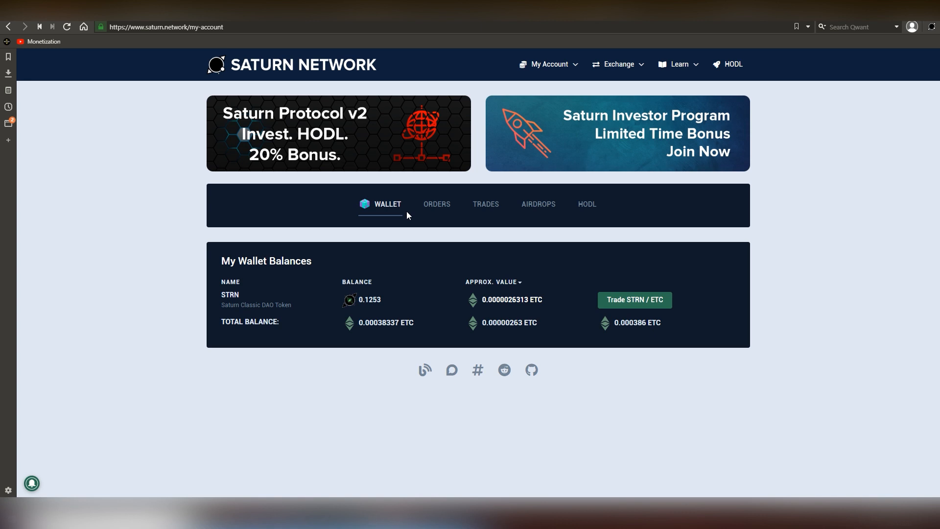
mouse_move(409, 194)
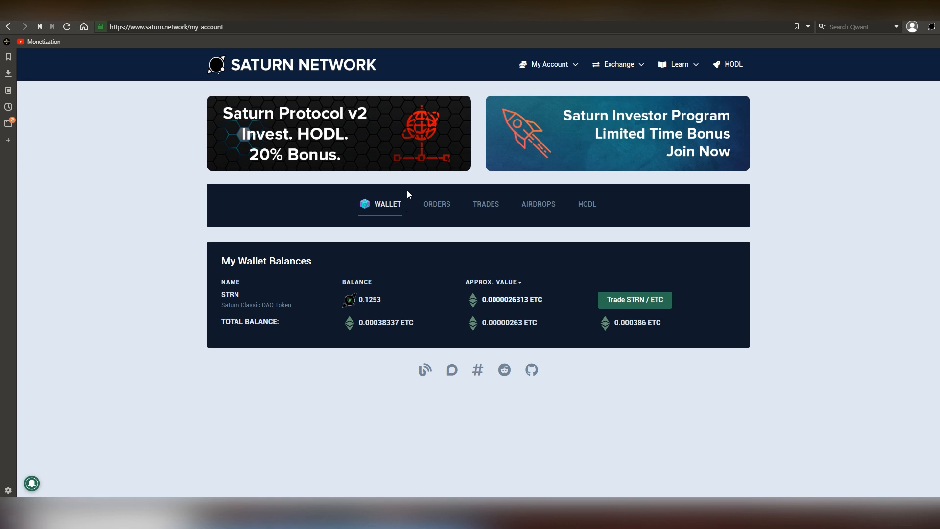
Step: Review the account's Trades, then the Airdrops tab showing none to claim
click(486, 204)
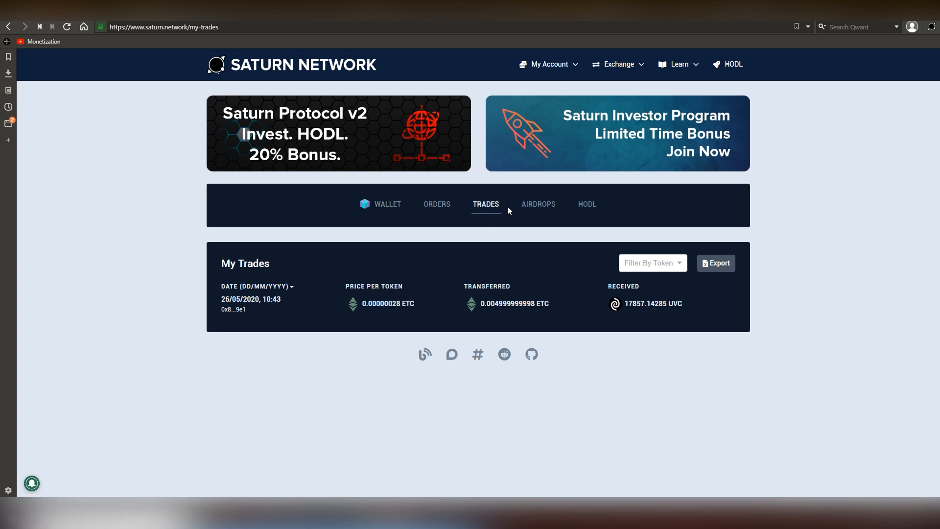
click(538, 203)
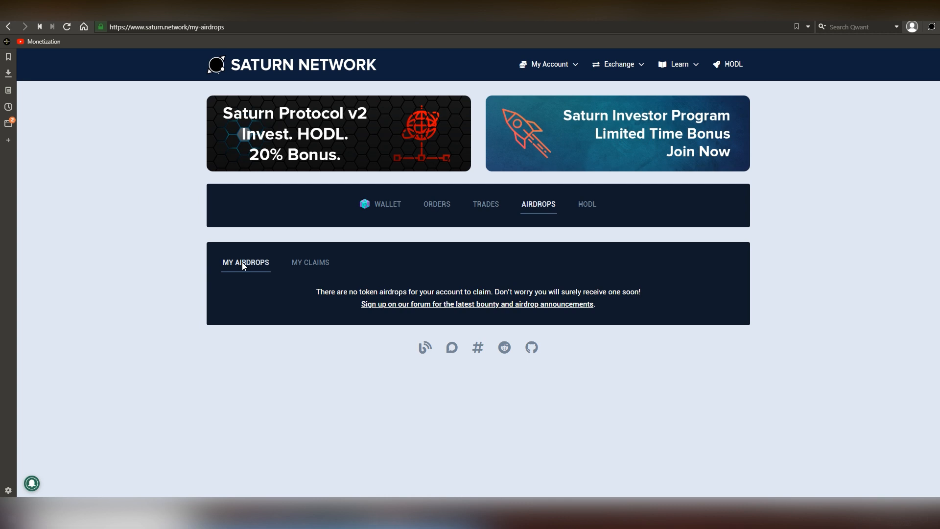
mouse_move(312, 210)
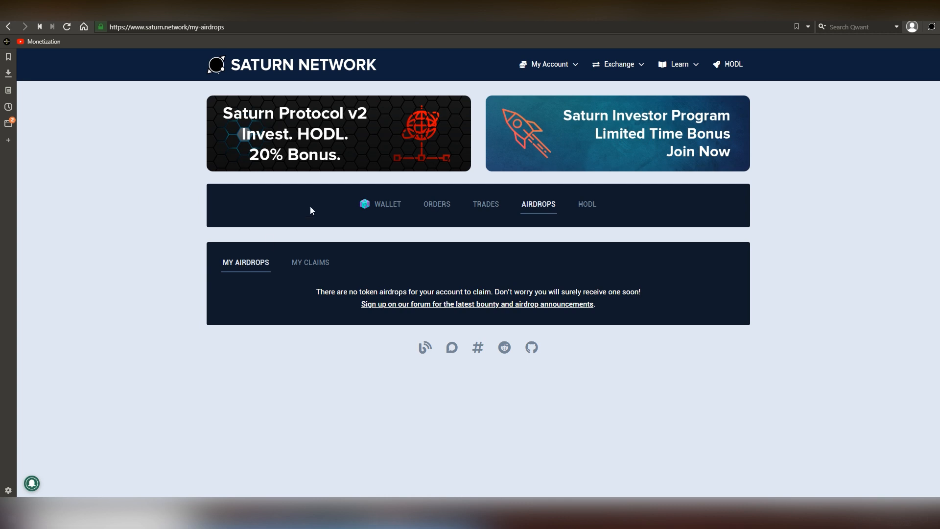